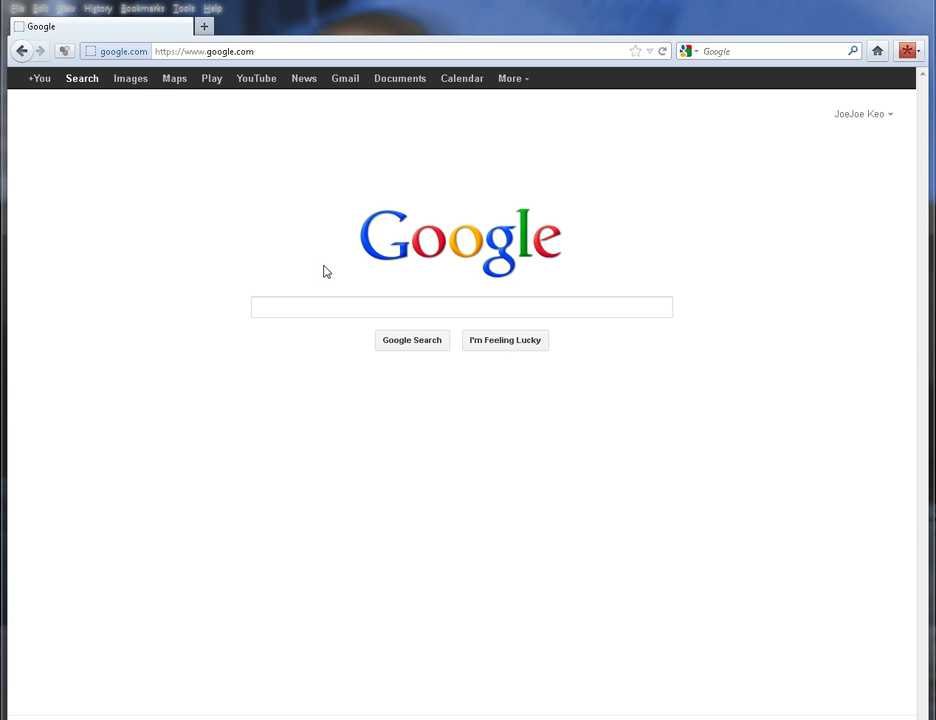
Search Google for "cobian backup" and open the official cobiansoft.com result
left_click(460, 308)
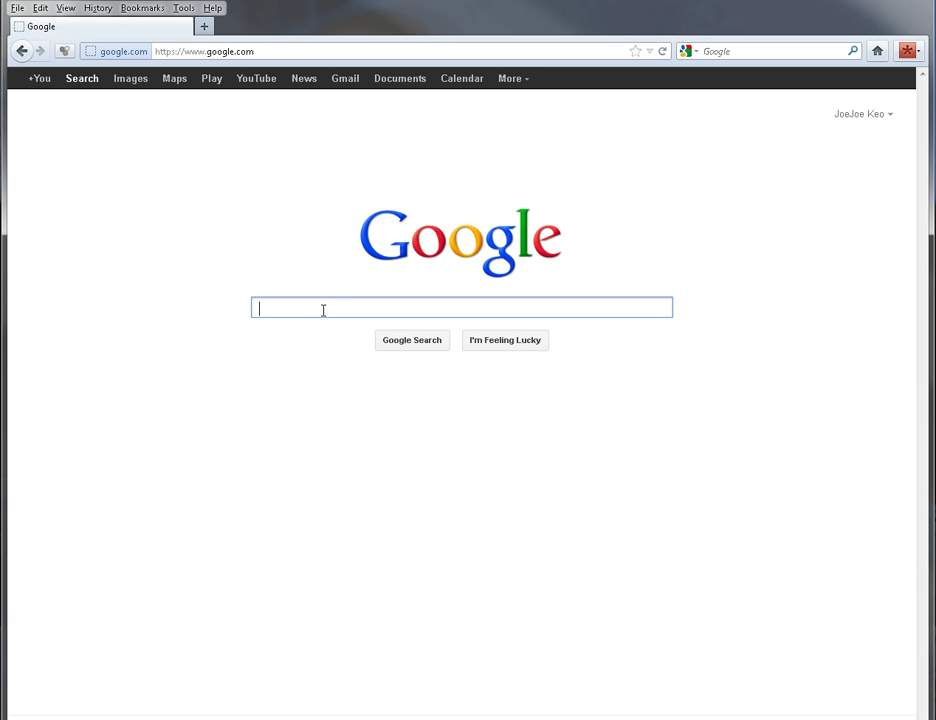
type("cobian")
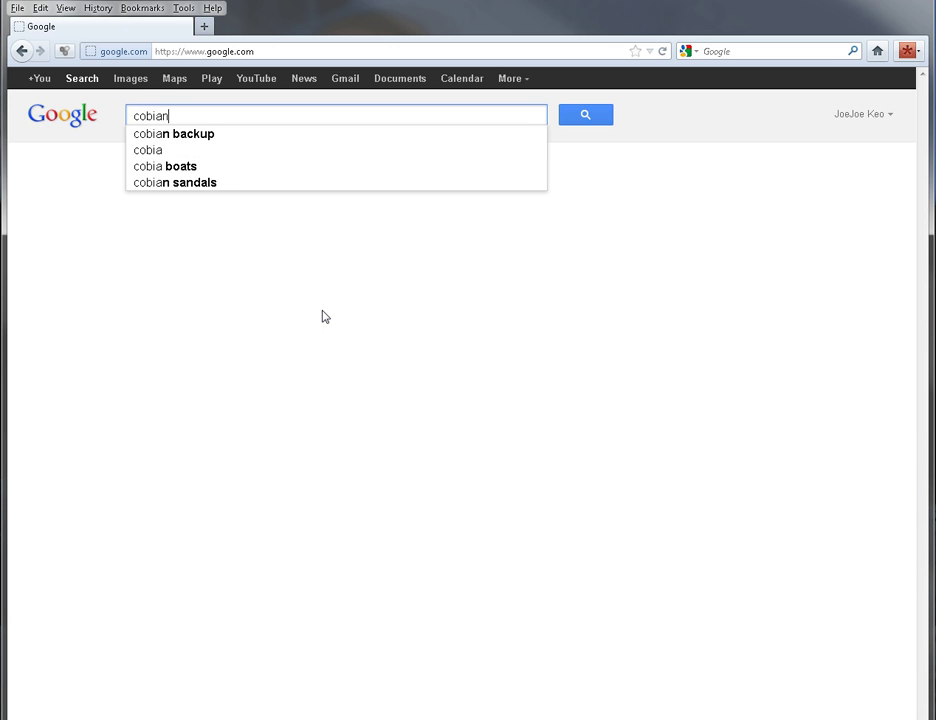
left_click(176, 134)
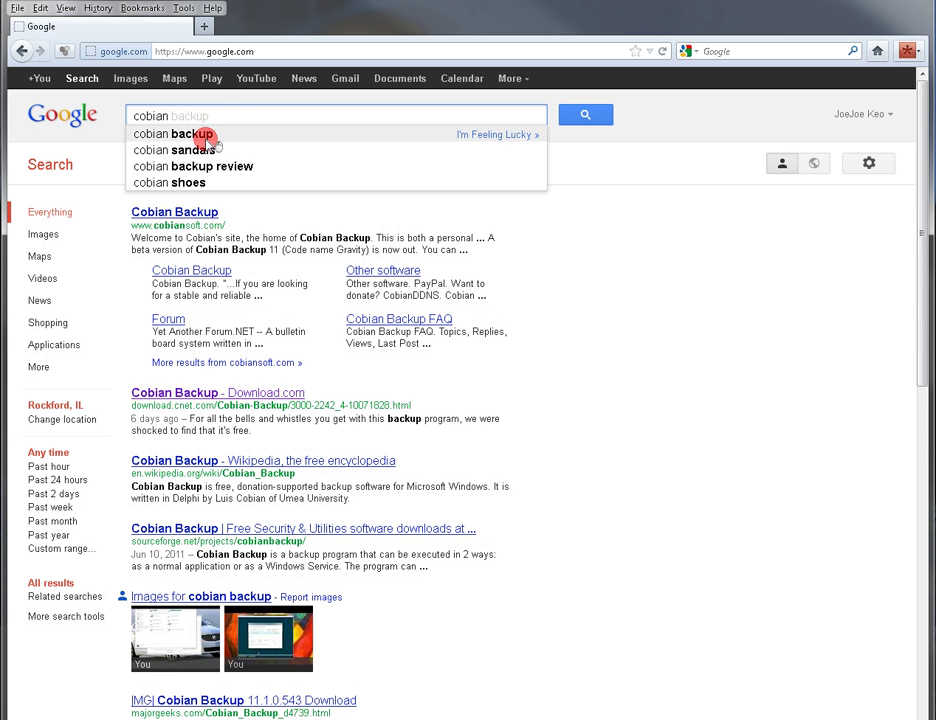
left_click(180, 134)
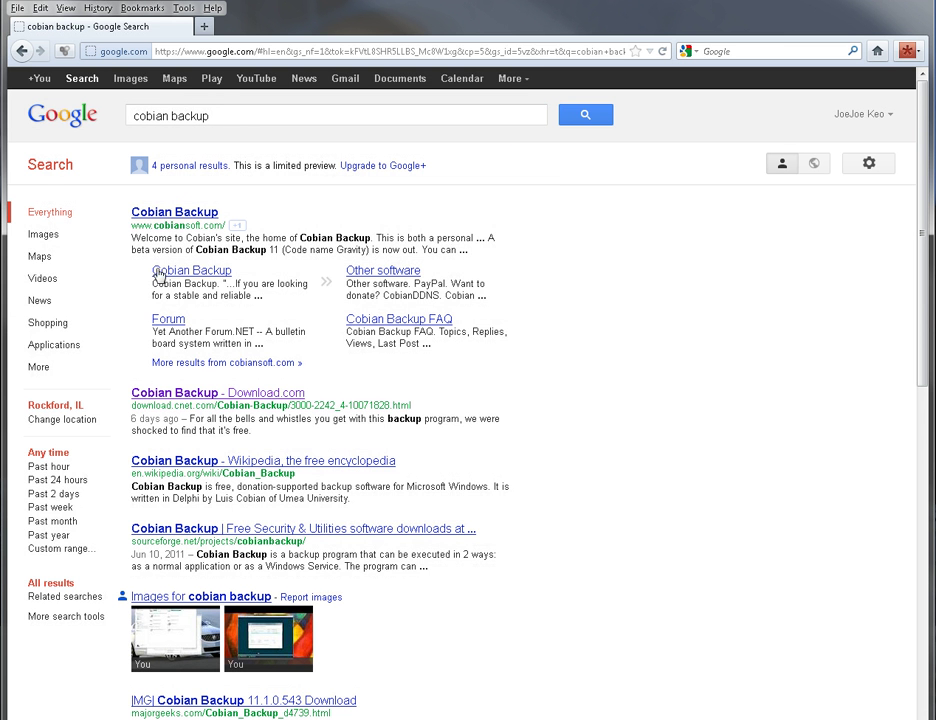
left_click(174, 212)
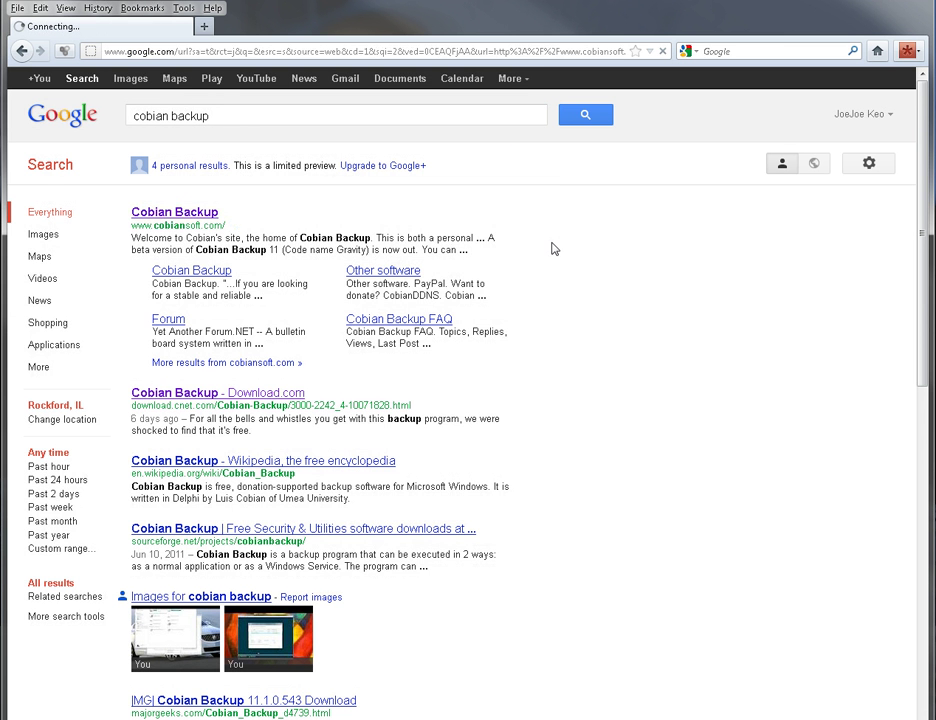
Load the CobianSoft welcome page announcing Cobian Backup 11 (Gravity)
left_click(174, 212)
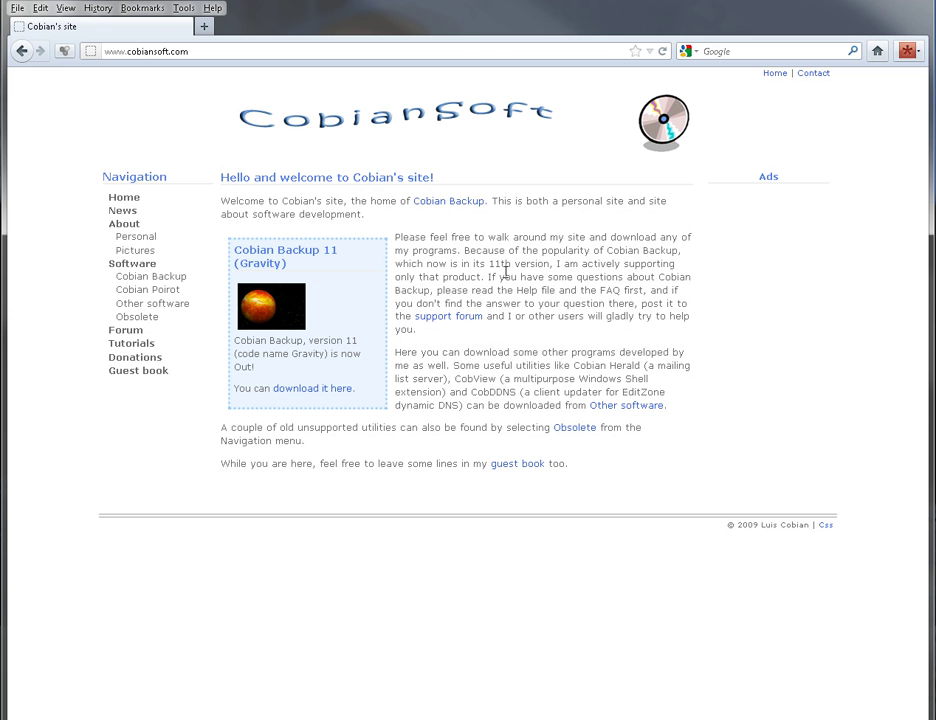
mouse_move(328, 266)
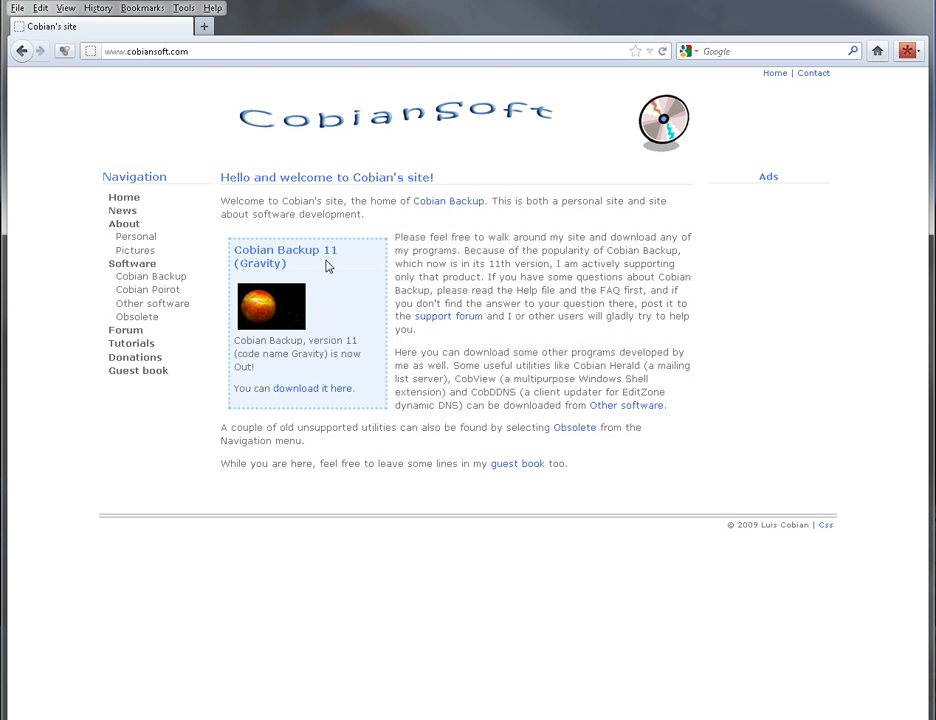
mouse_move(312, 388)
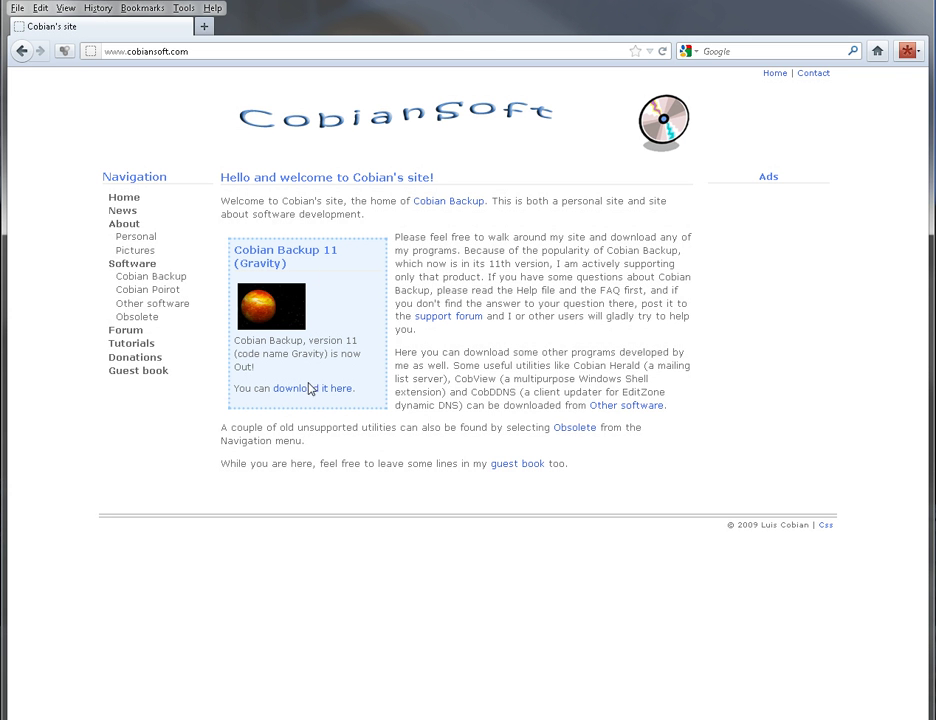
mouse_move(268, 392)
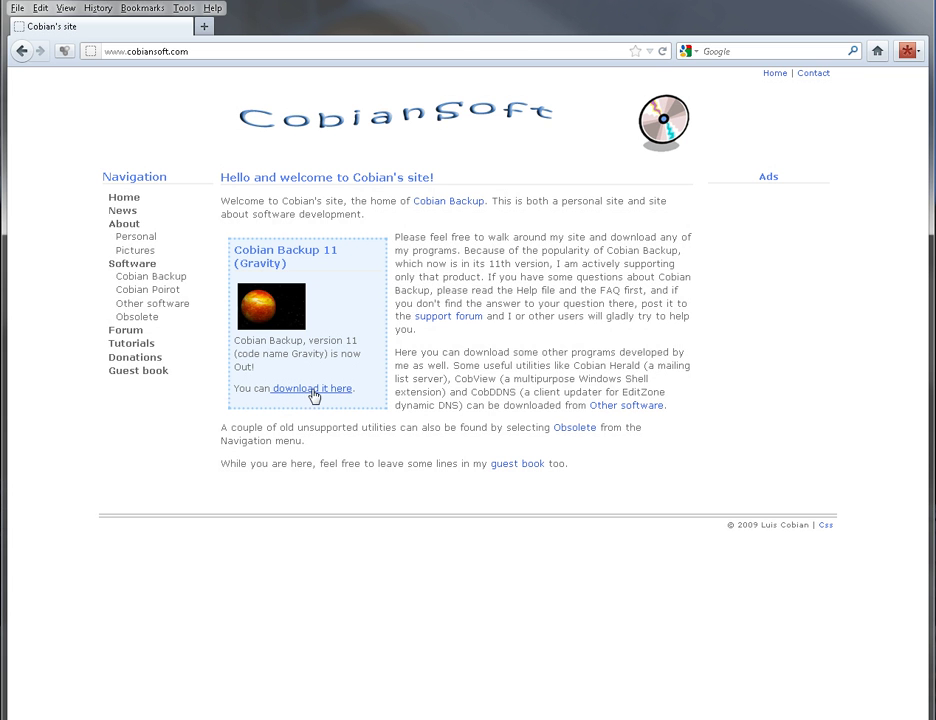
Download cbSetup.exe and run it past the unverified publisher warning
left_click(312, 388)
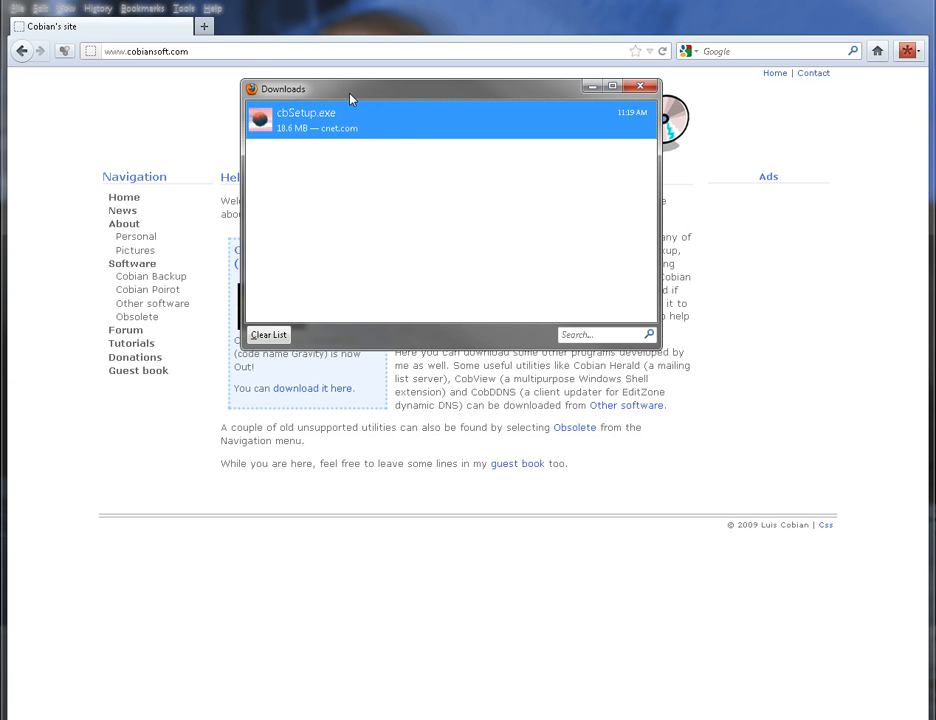
mouse_move(388, 160)
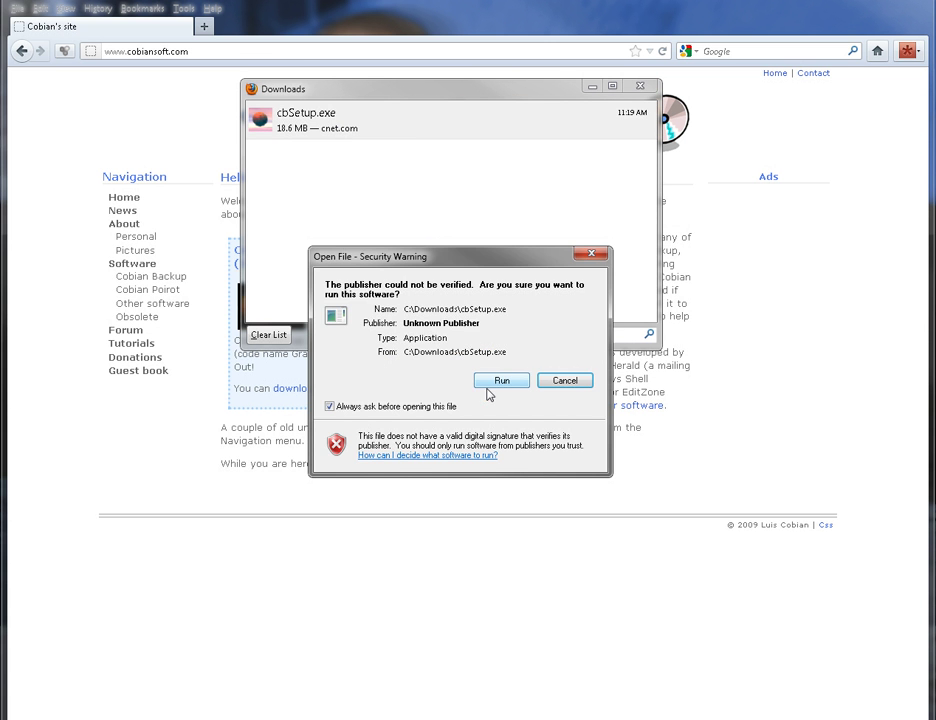
left_click(500, 380)
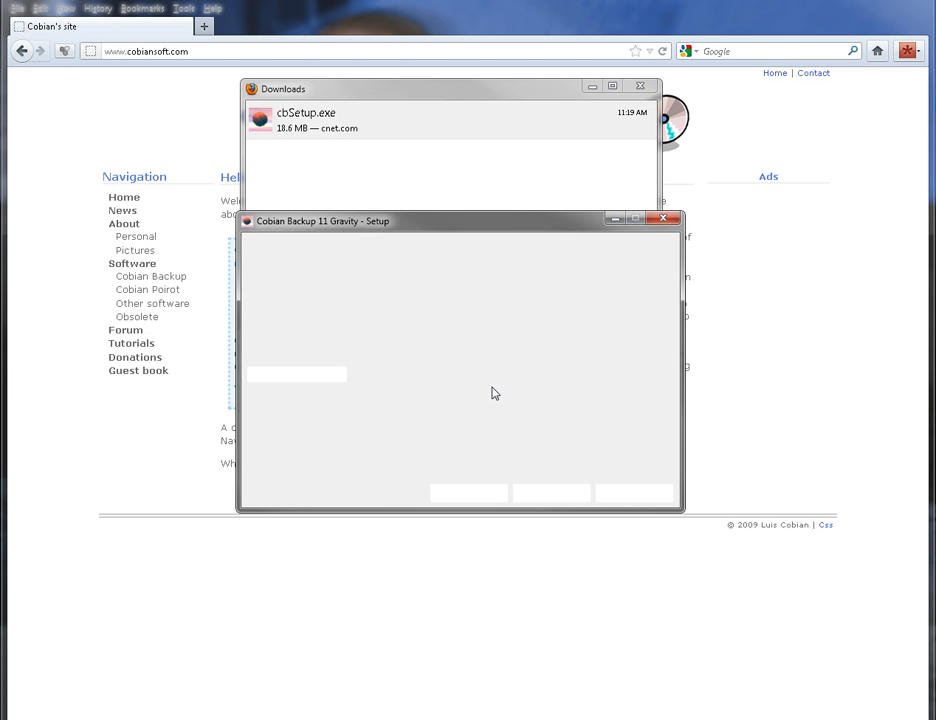
mouse_move(546, 260)
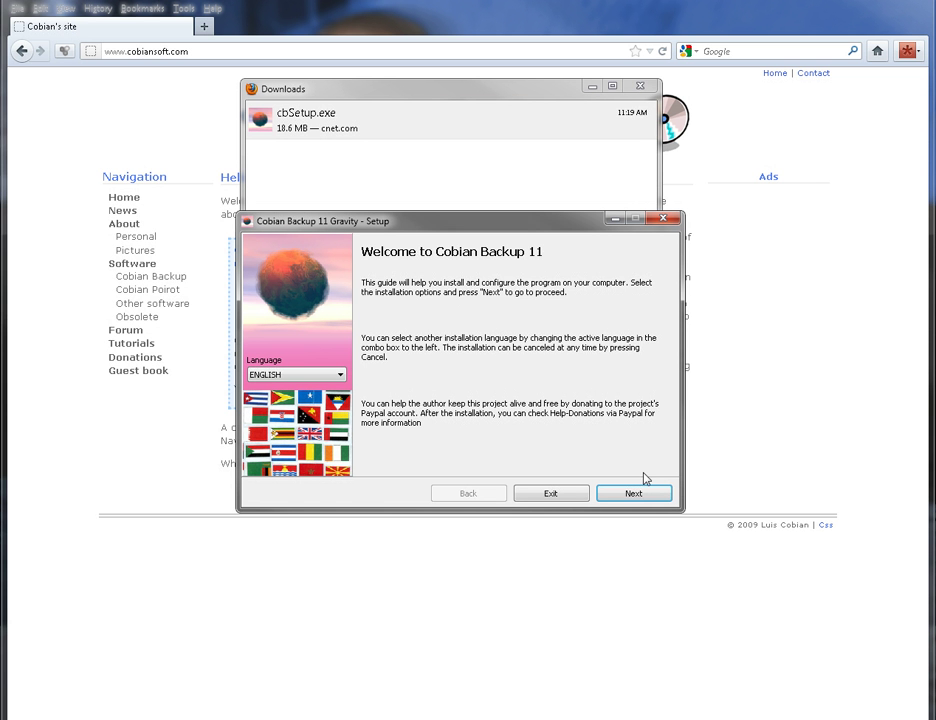
Accept the license conditions and keep the default installation directory
left_click(632, 492)
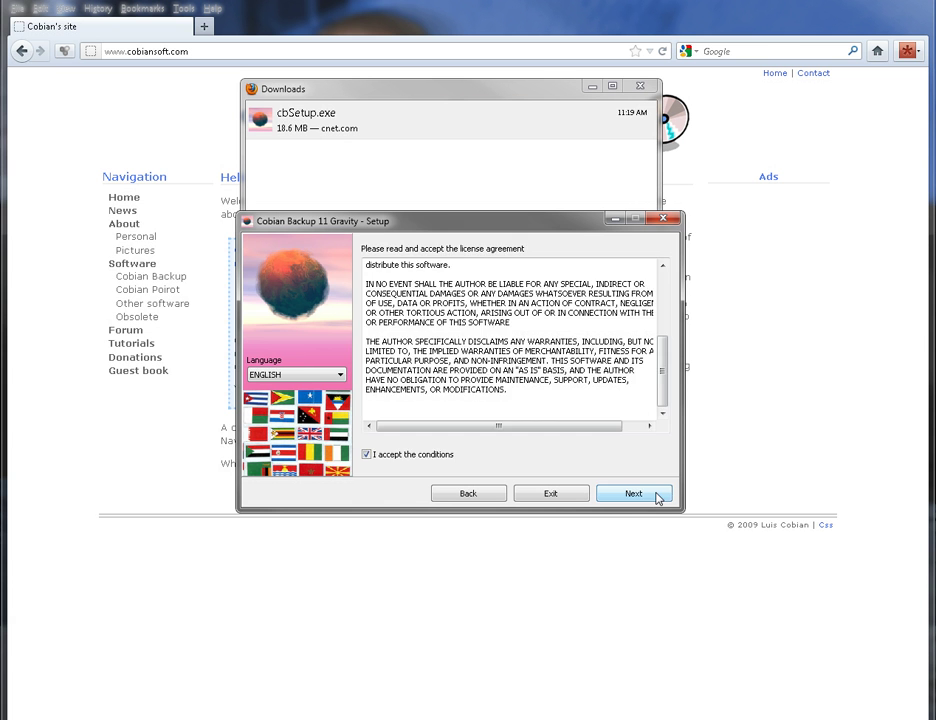
left_click(632, 492)
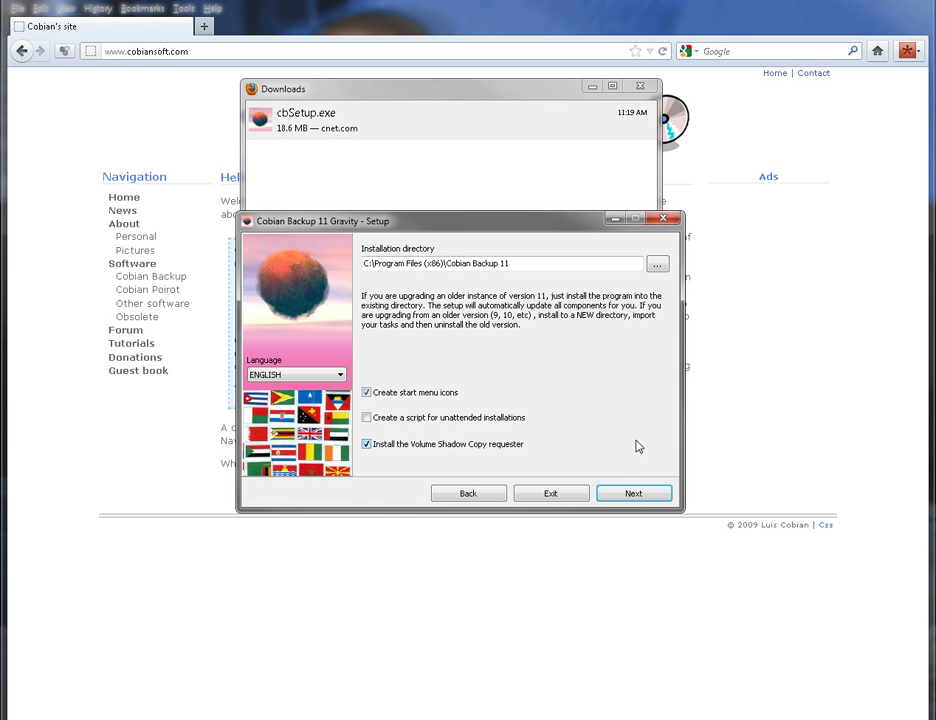
left_click(632, 492)
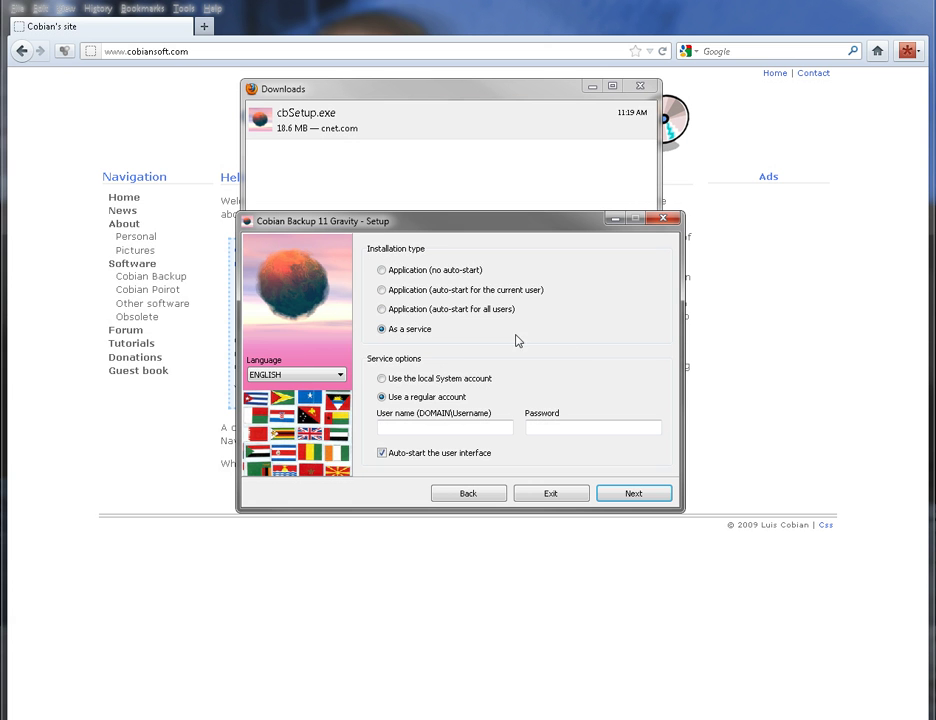
Choose "Application (auto-start for all users)" as installation type and reach ready-to-install
left_click(380, 308)
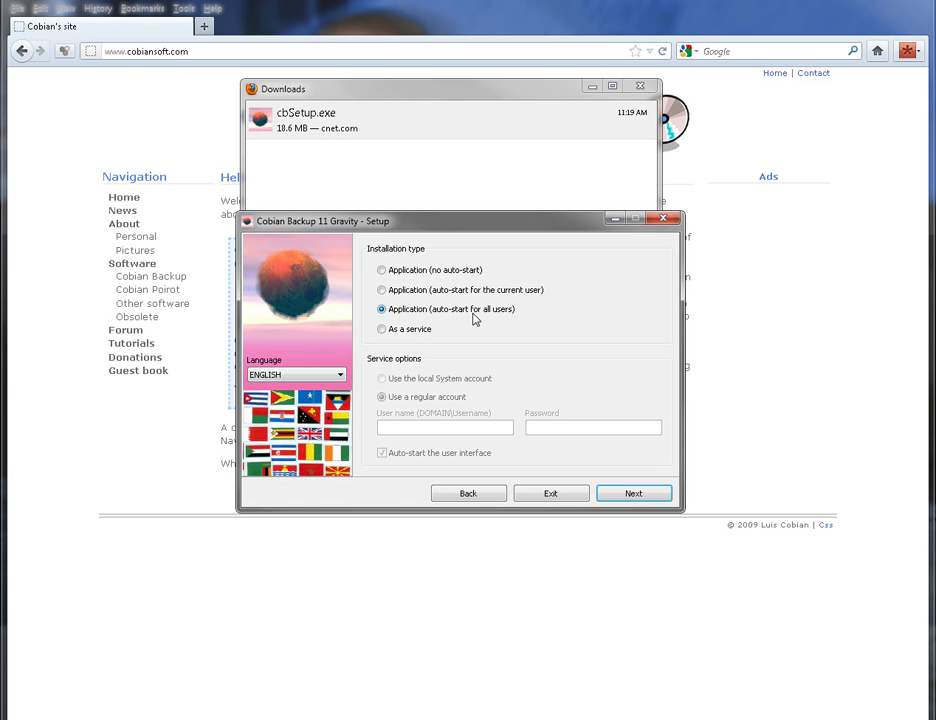
left_click(380, 288)
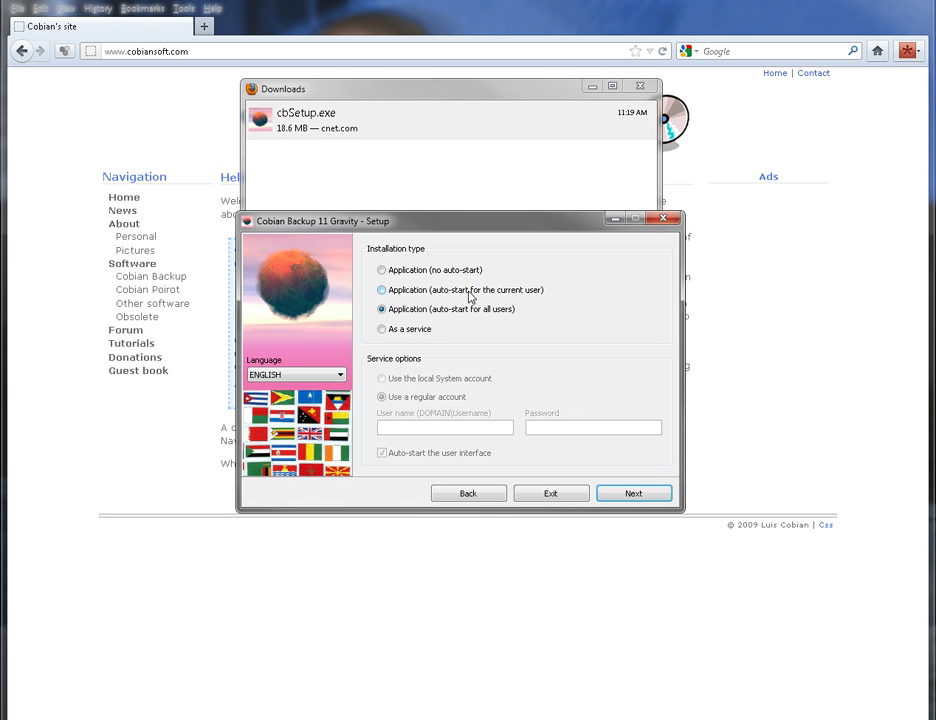
left_click(380, 308)
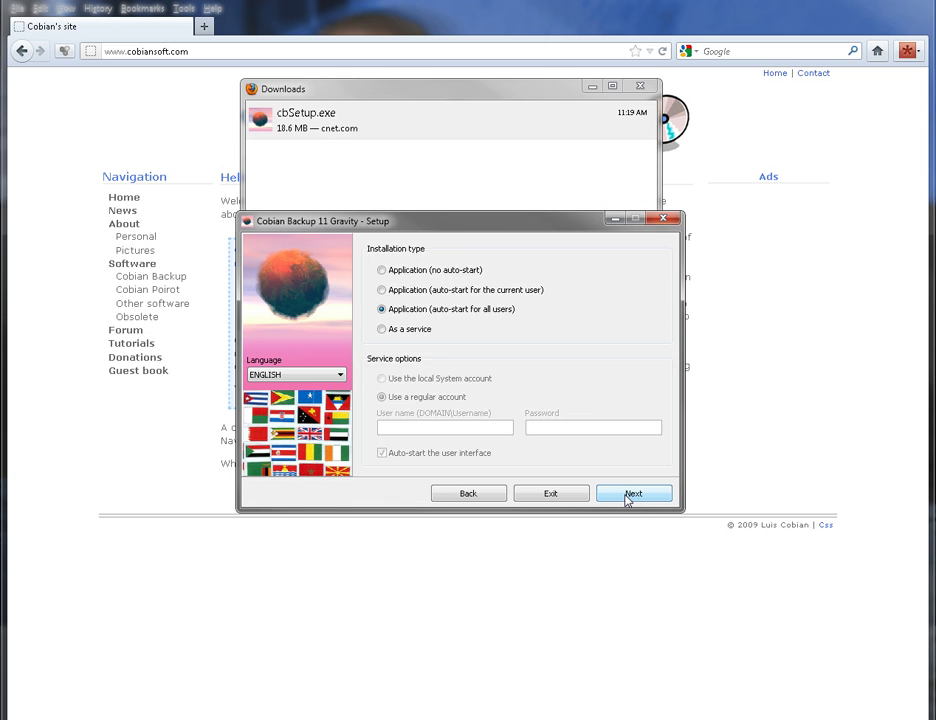
left_click(634, 492)
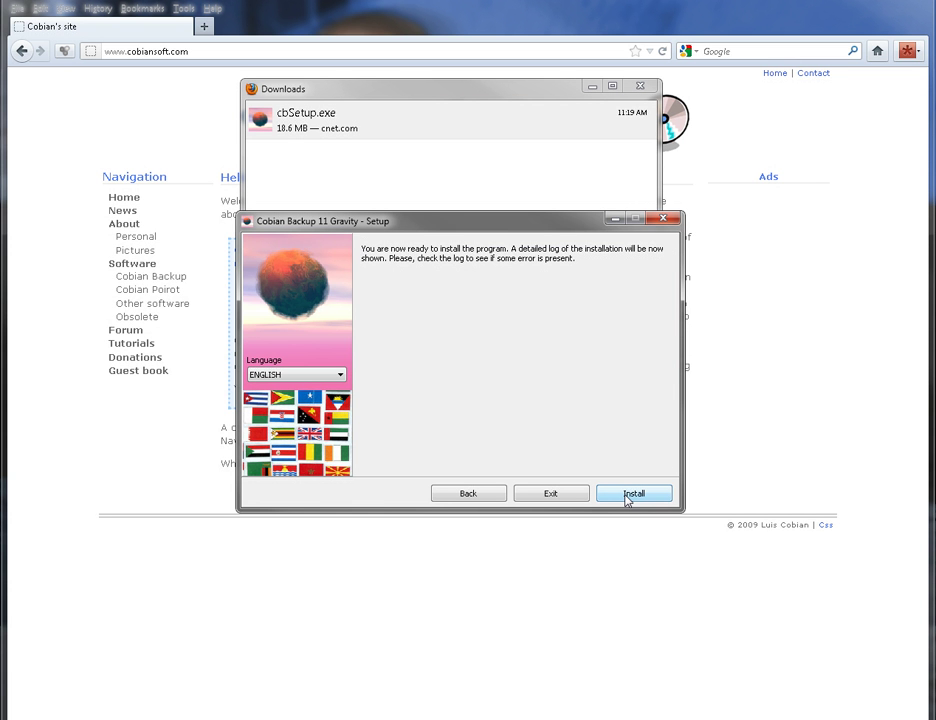
mouse_move(632, 390)
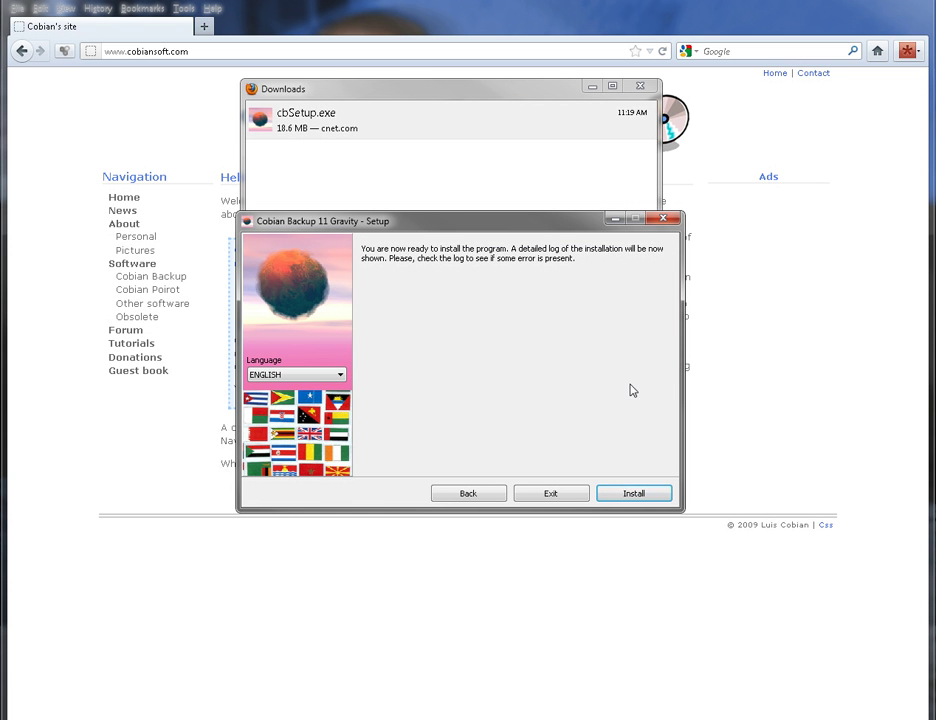
Install Cobian Backup 11, acknowledge the Volume Shadow Copy error, and finish setup
left_click(632, 492)
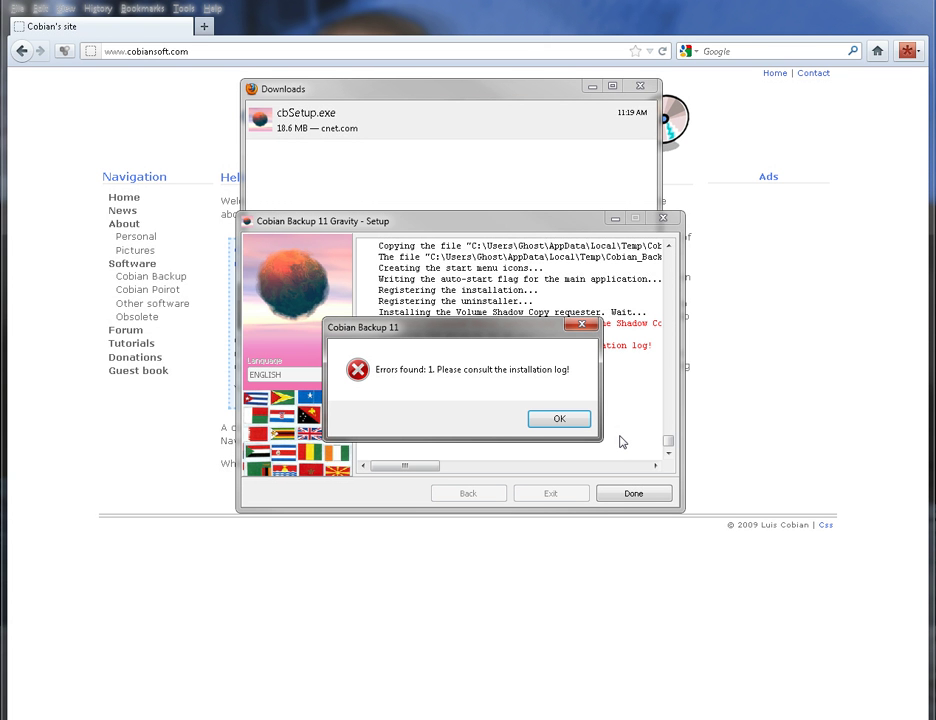
mouse_move(564, 404)
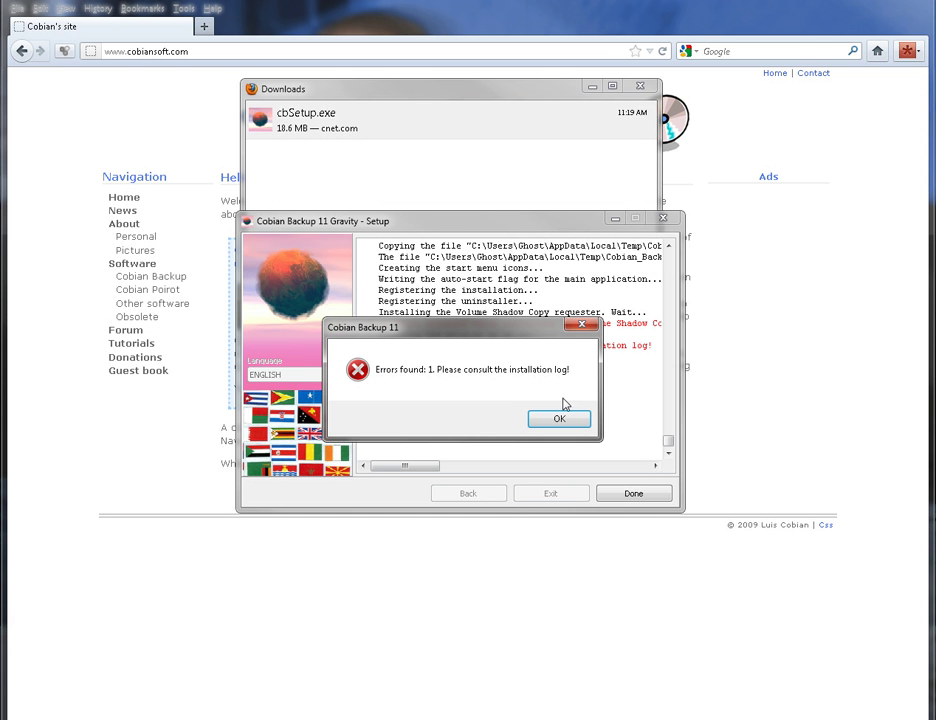
left_click(560, 418)
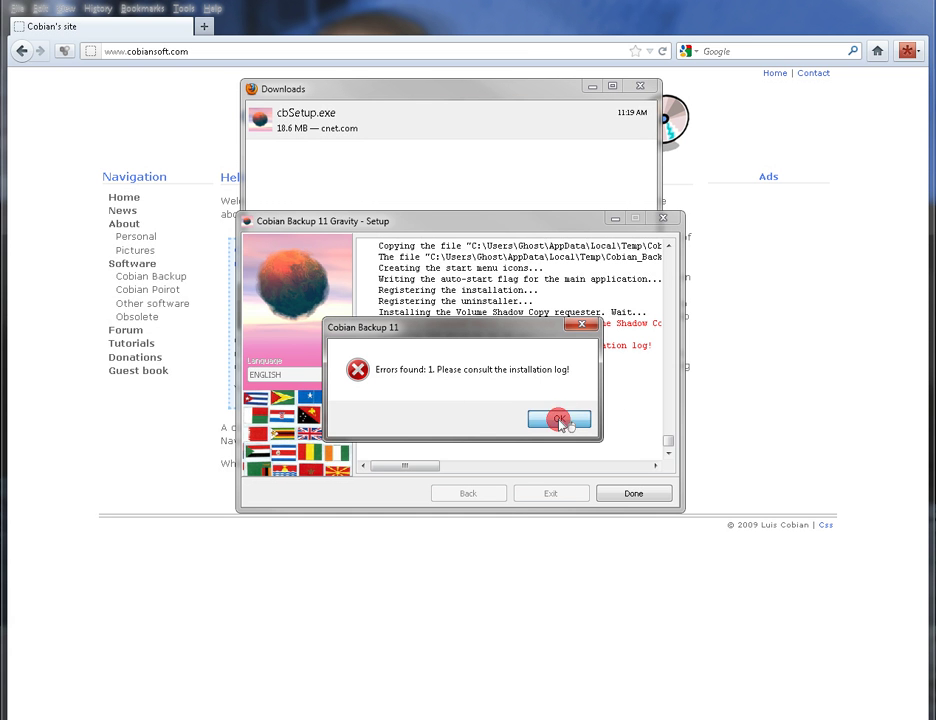
left_click(560, 420)
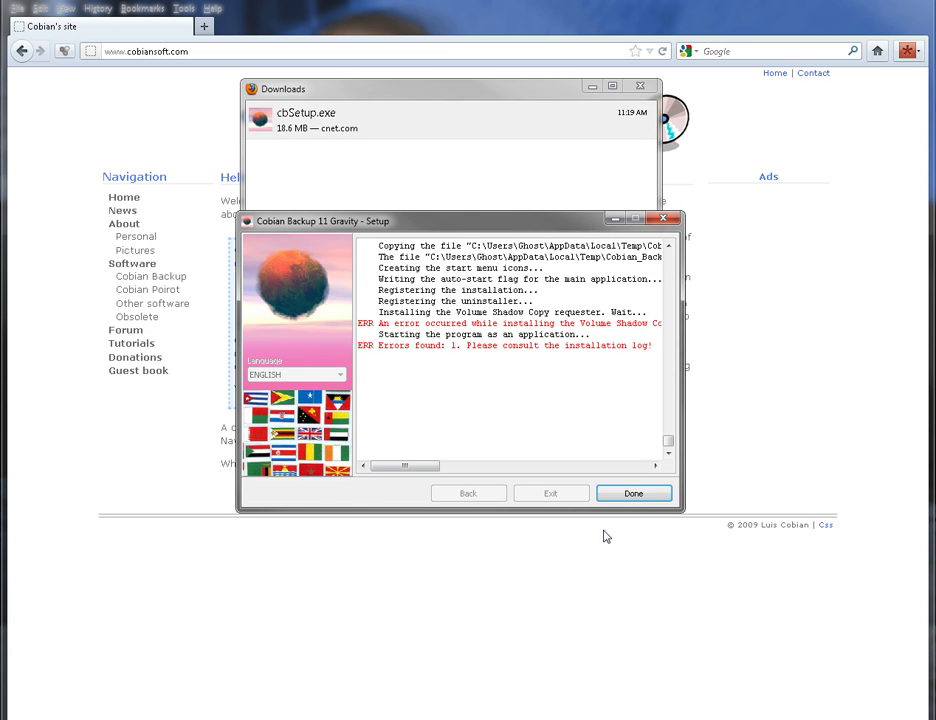
left_click(632, 492)
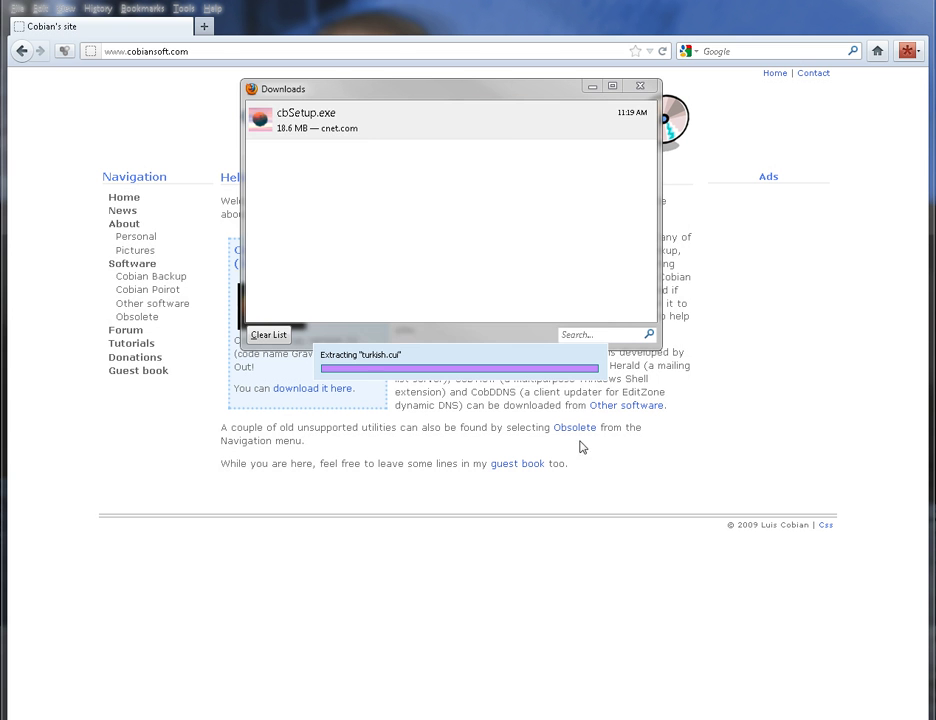
Close the Downloads window, launch Cobian Backup and dismiss the already-running warning
left_click(640, 84)
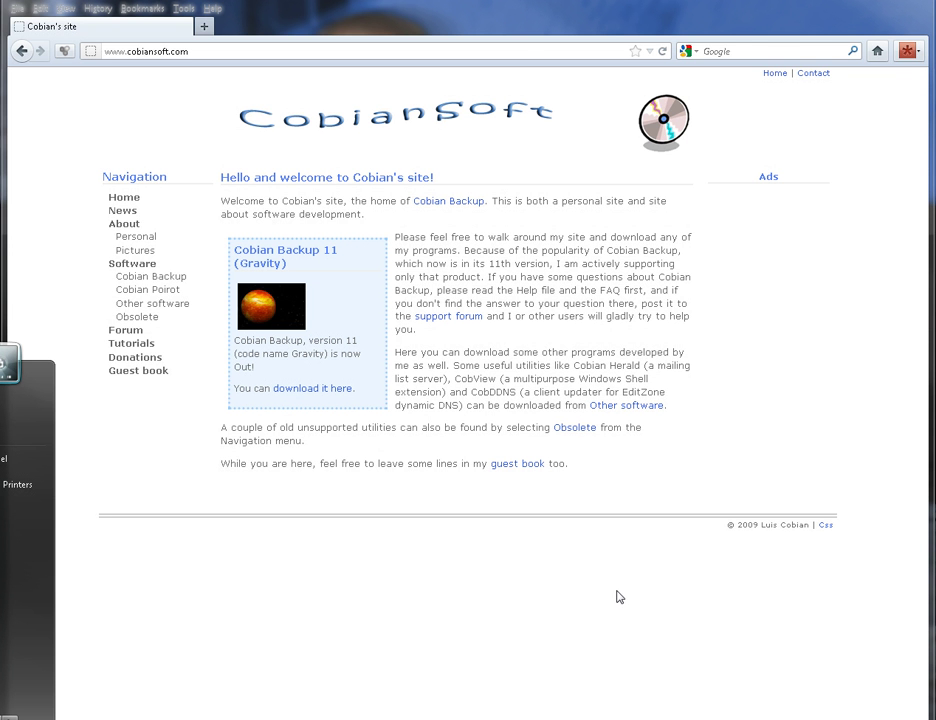
mouse_move(48, 672)
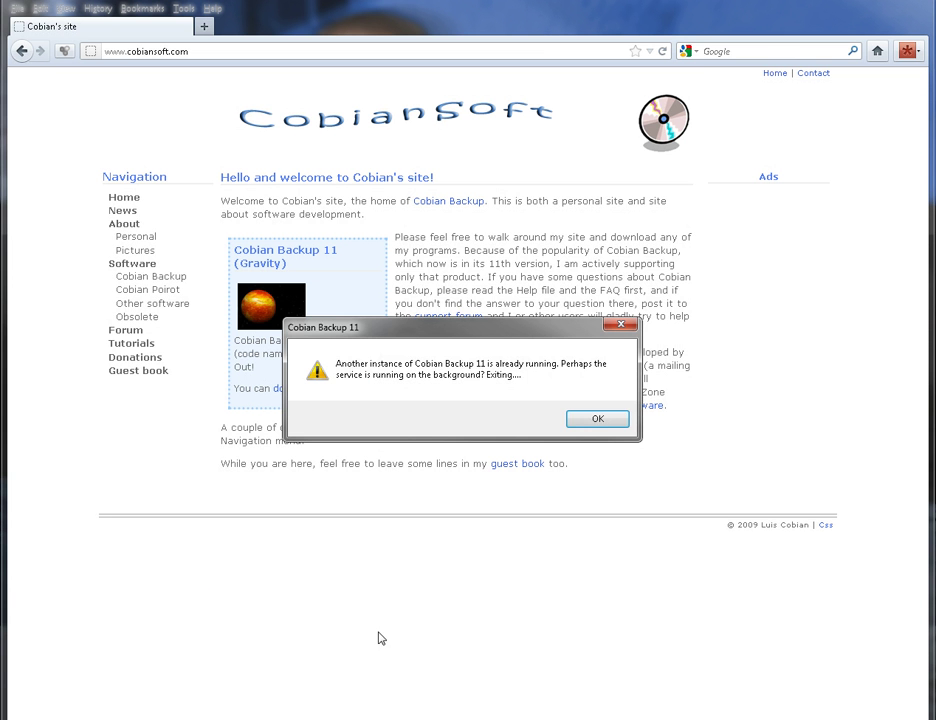
left_click(596, 418)
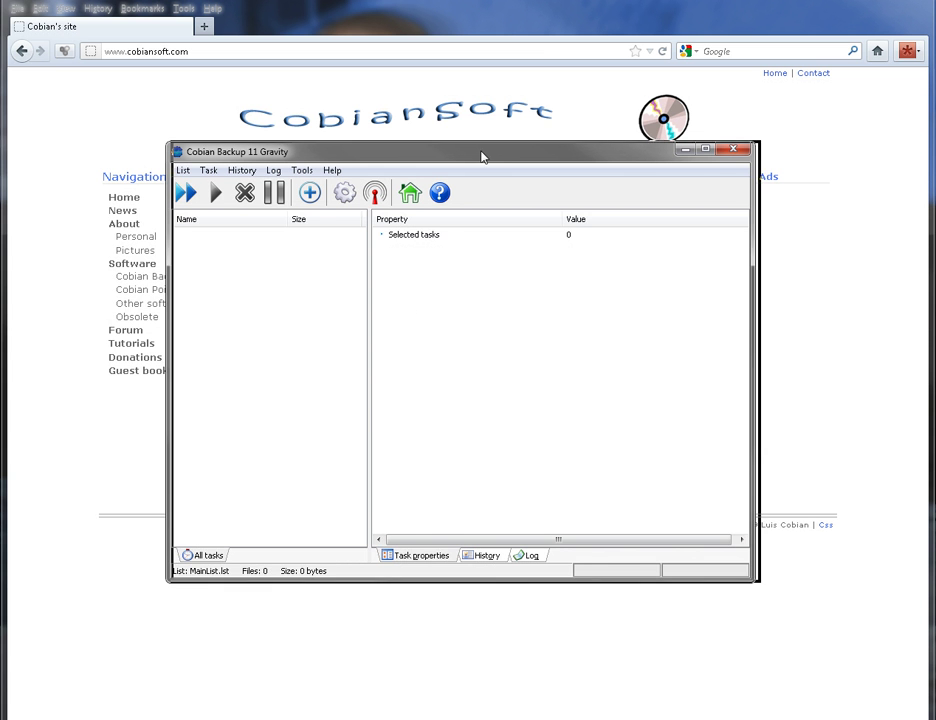
left_click_drag(482, 152, 482, 136)
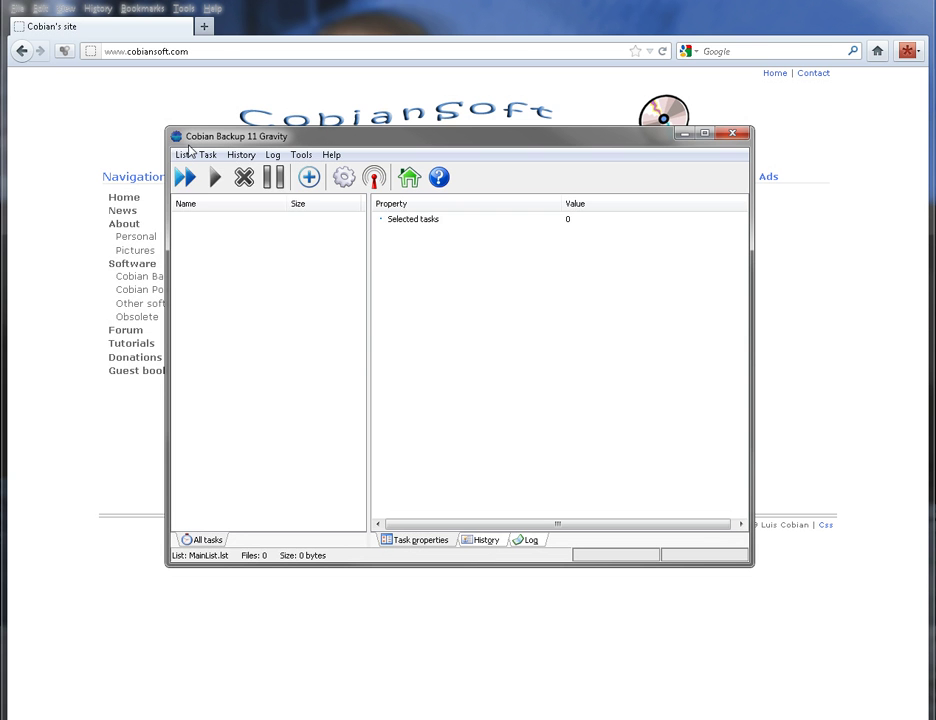
left_click(184, 156)
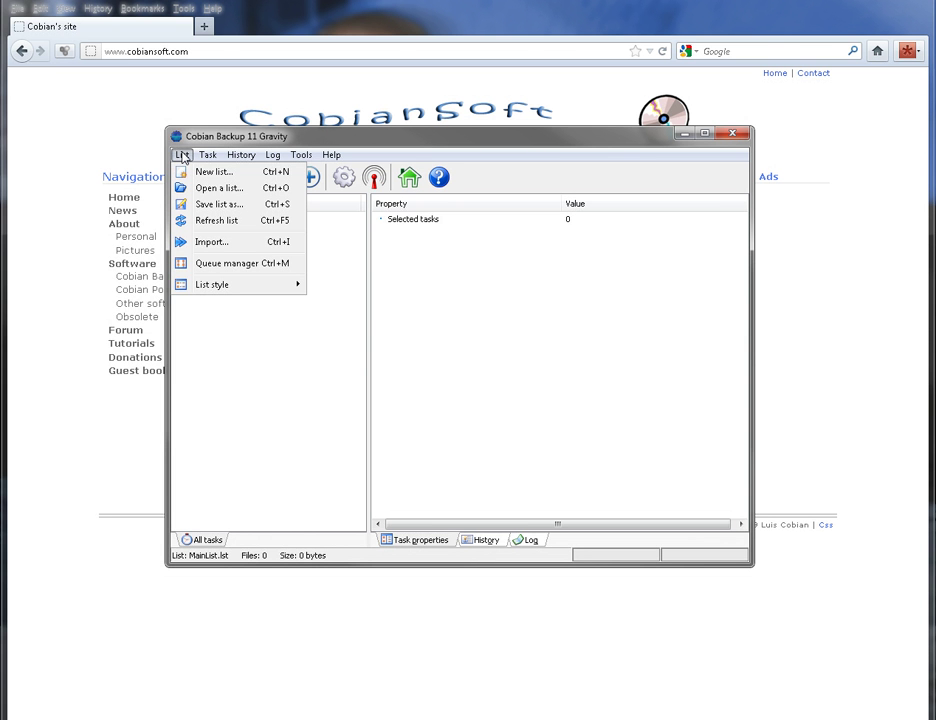
left_click(208, 154)
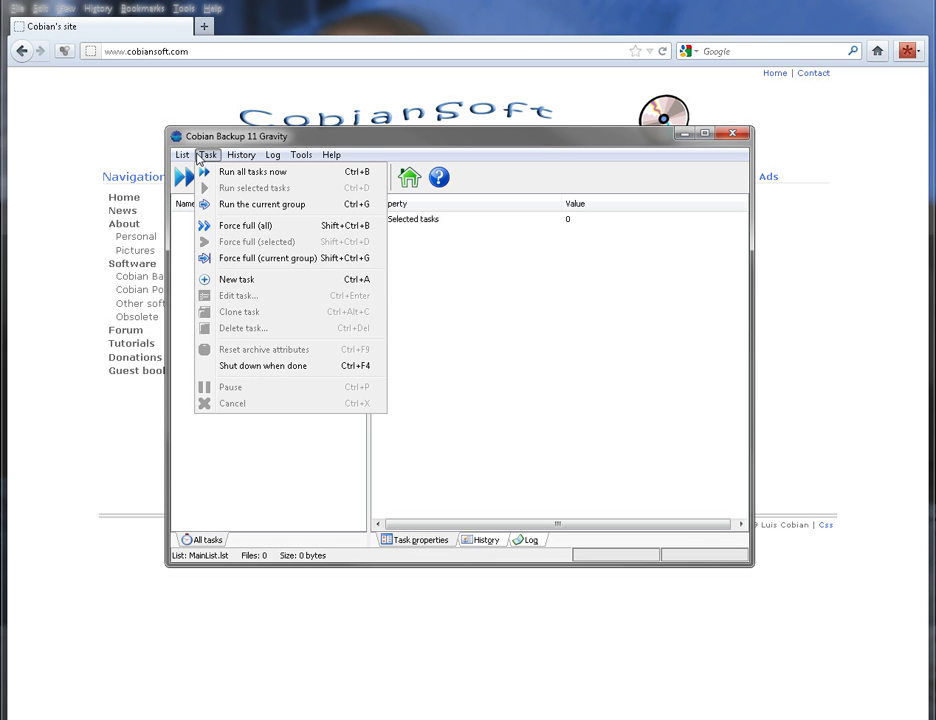
mouse_move(236, 280)
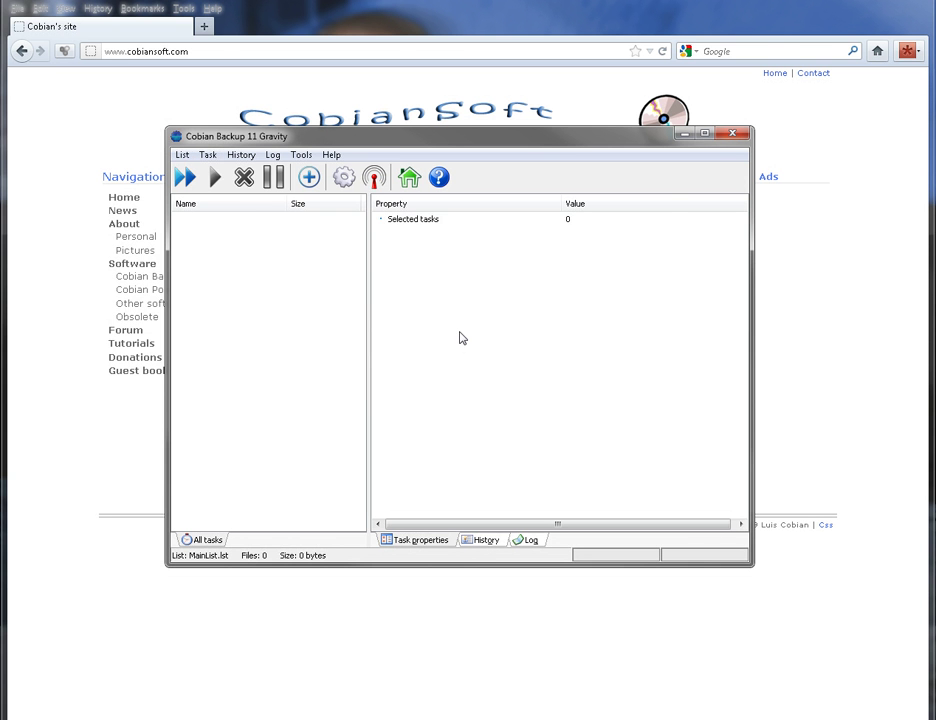
Create a new task left in no group and view its Files page
left_click(308, 176)
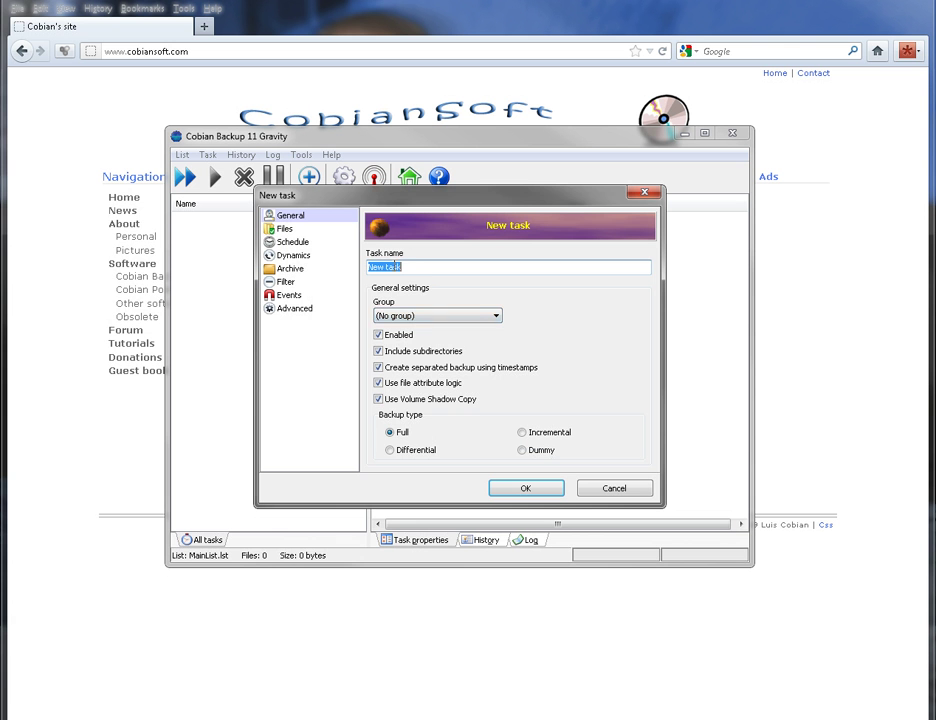
mouse_move(428, 328)
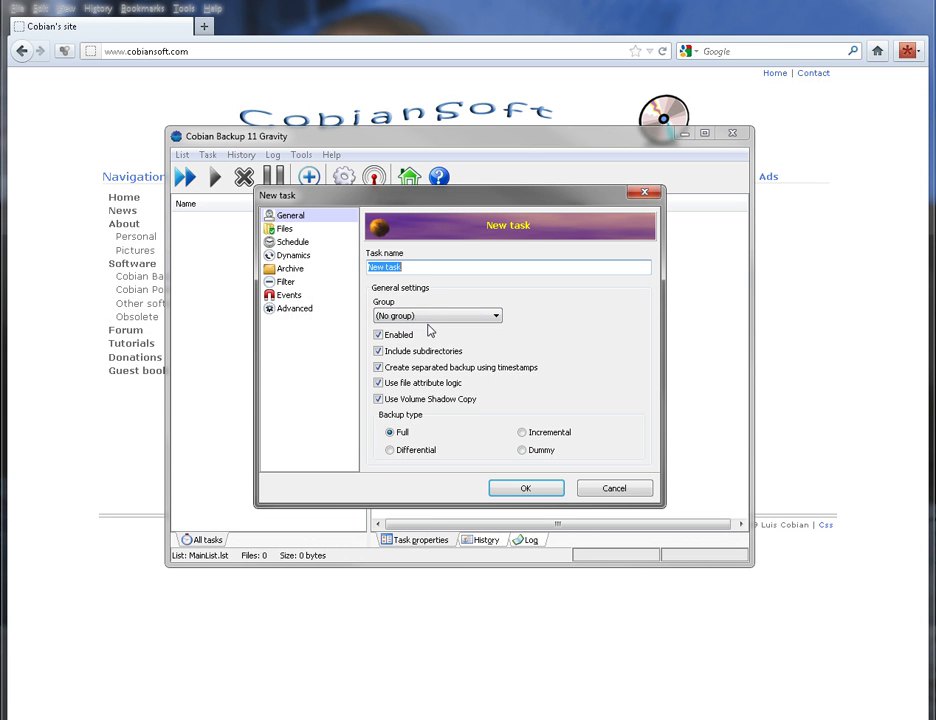
left_click(494, 316)
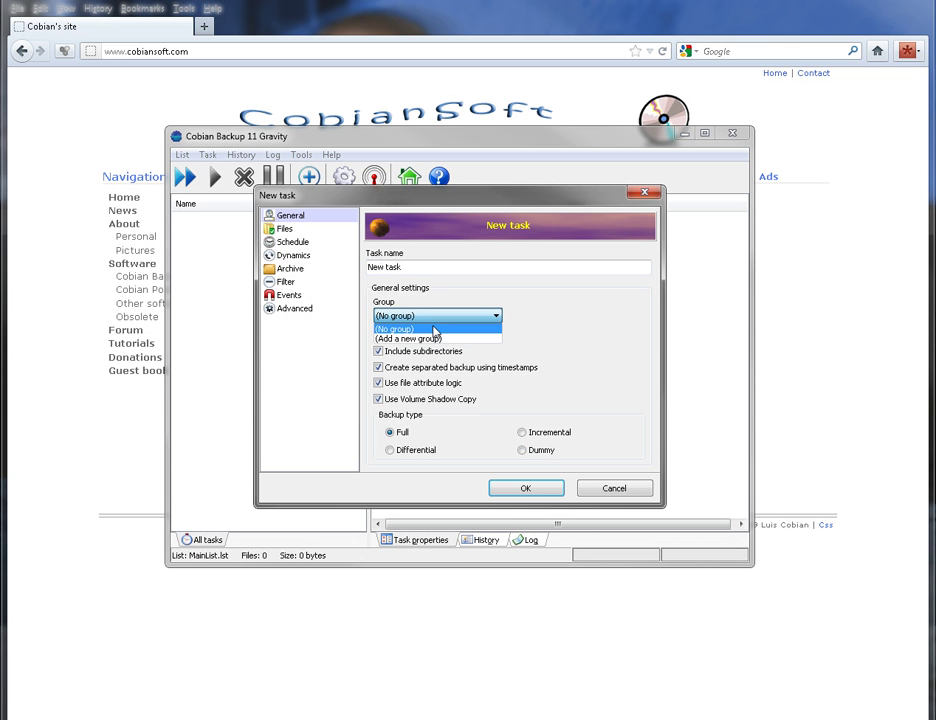
left_click(392, 328)
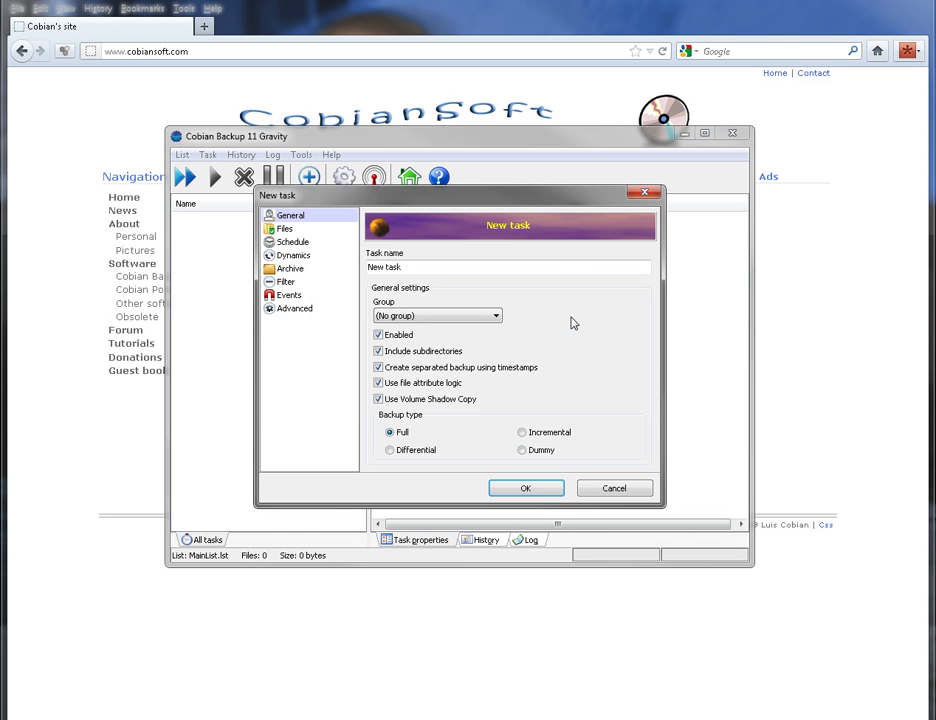
mouse_move(562, 318)
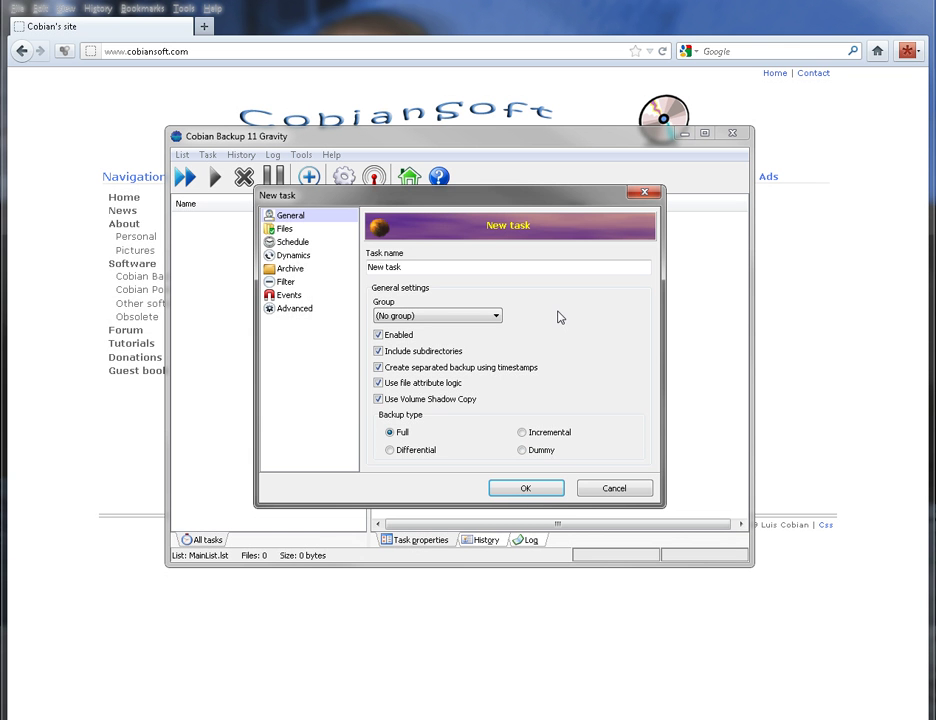
mouse_move(292, 244)
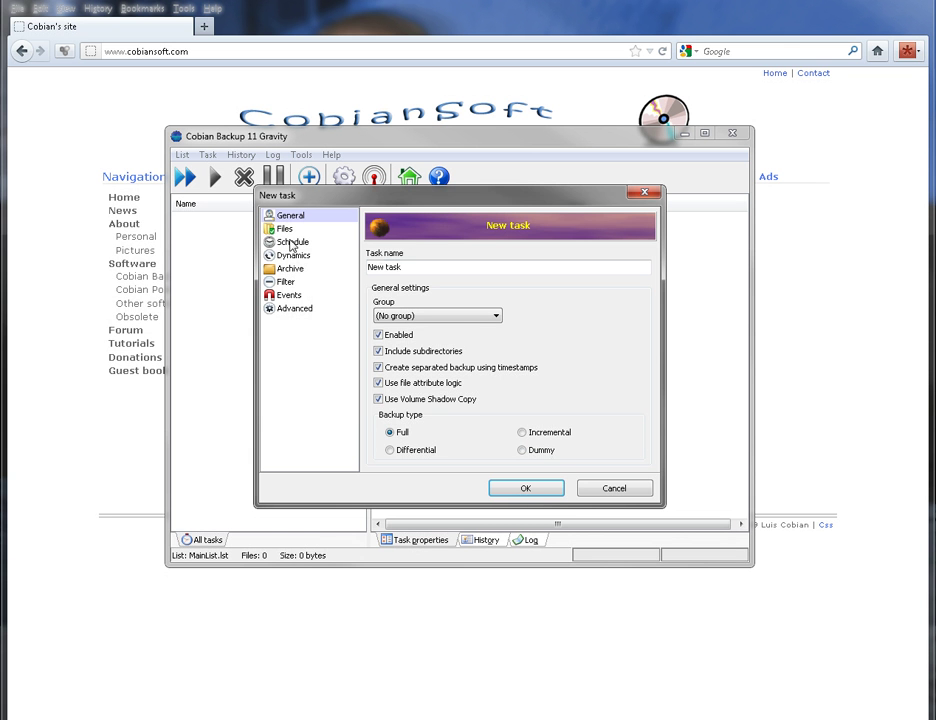
left_click(284, 228)
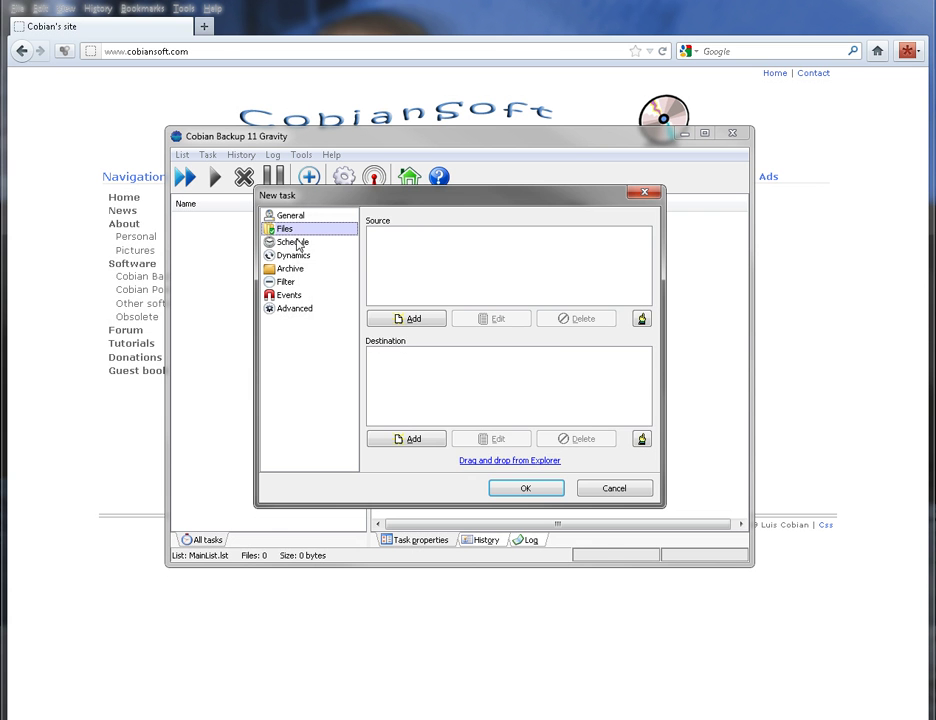
View the task's Schedule page, keeping Daily then switching to a Weekly schedule
left_click(292, 242)
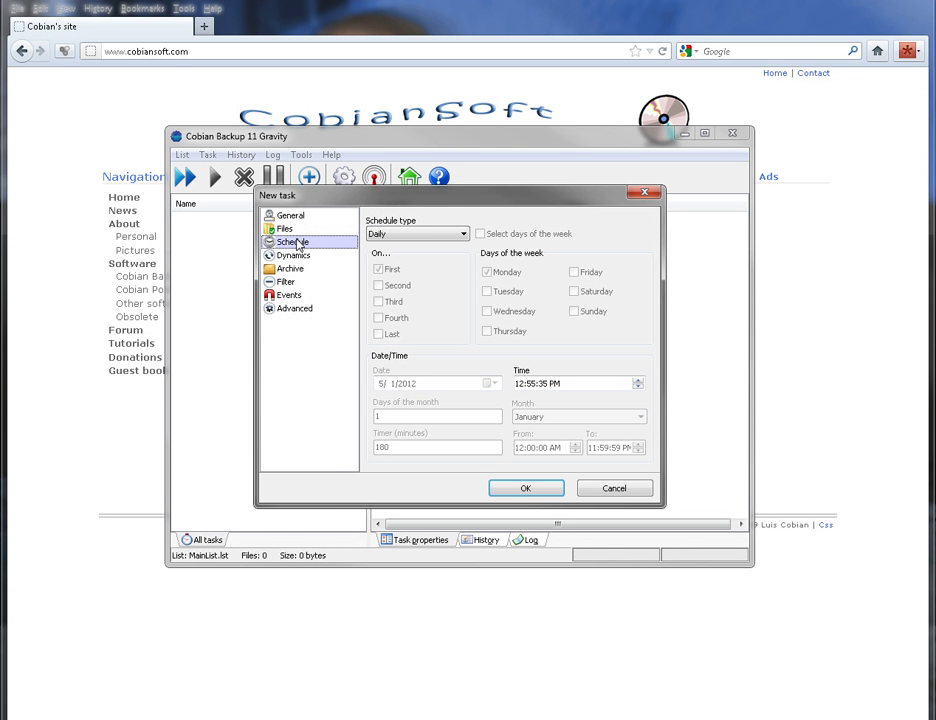
mouse_move(360, 248)
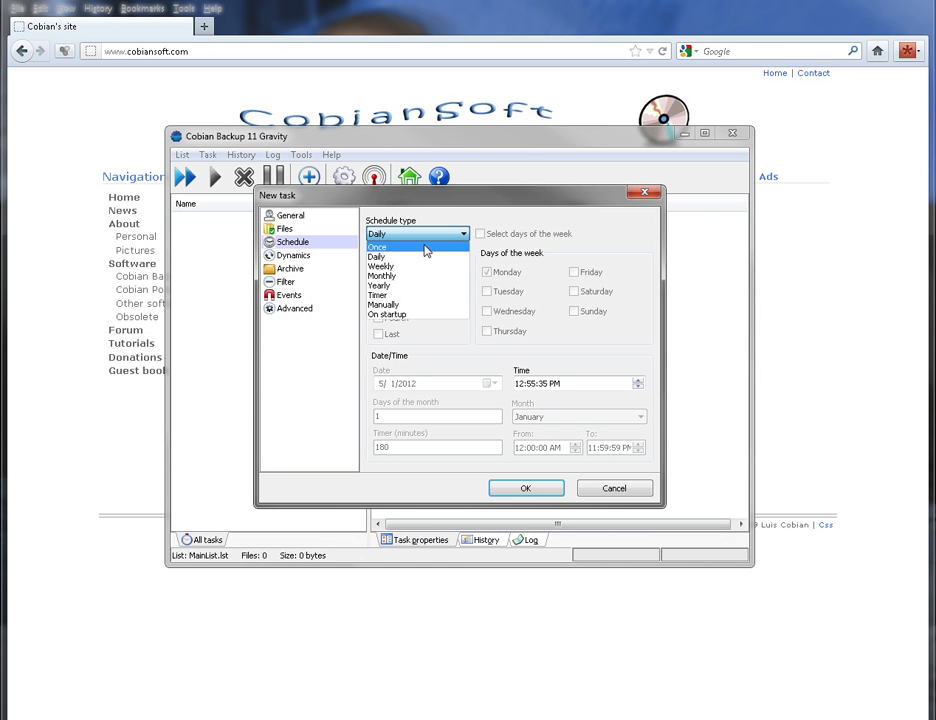
mouse_move(430, 276)
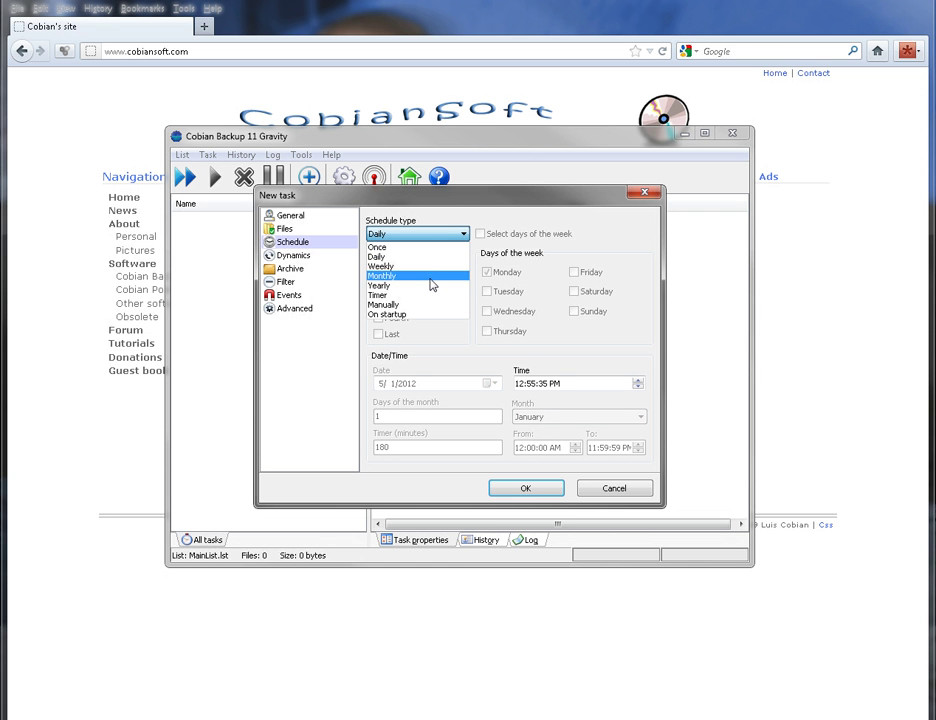
mouse_move(418, 304)
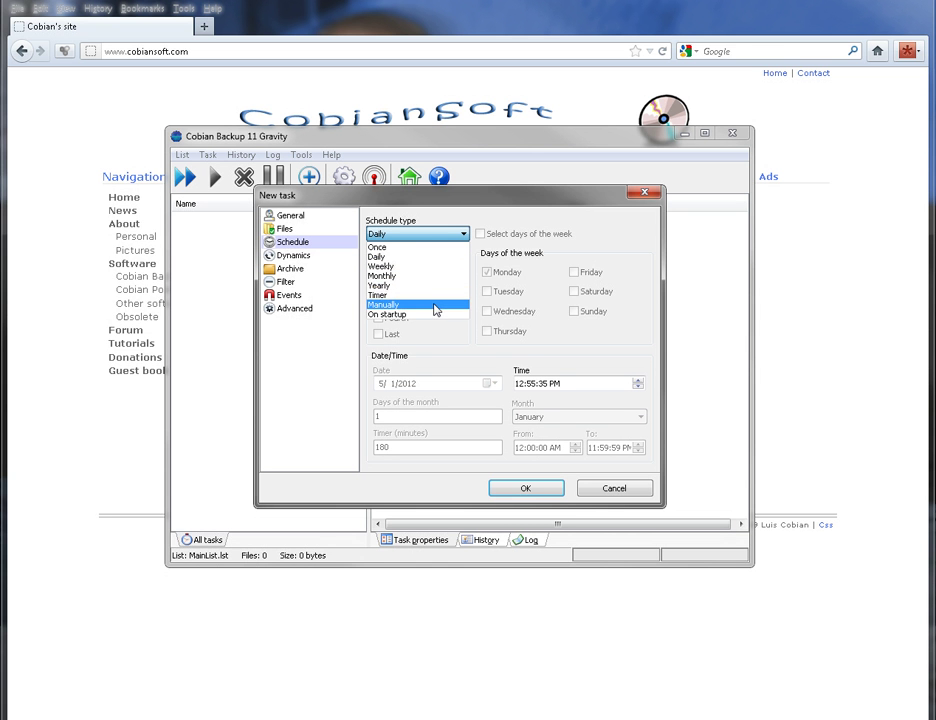
left_click(388, 314)
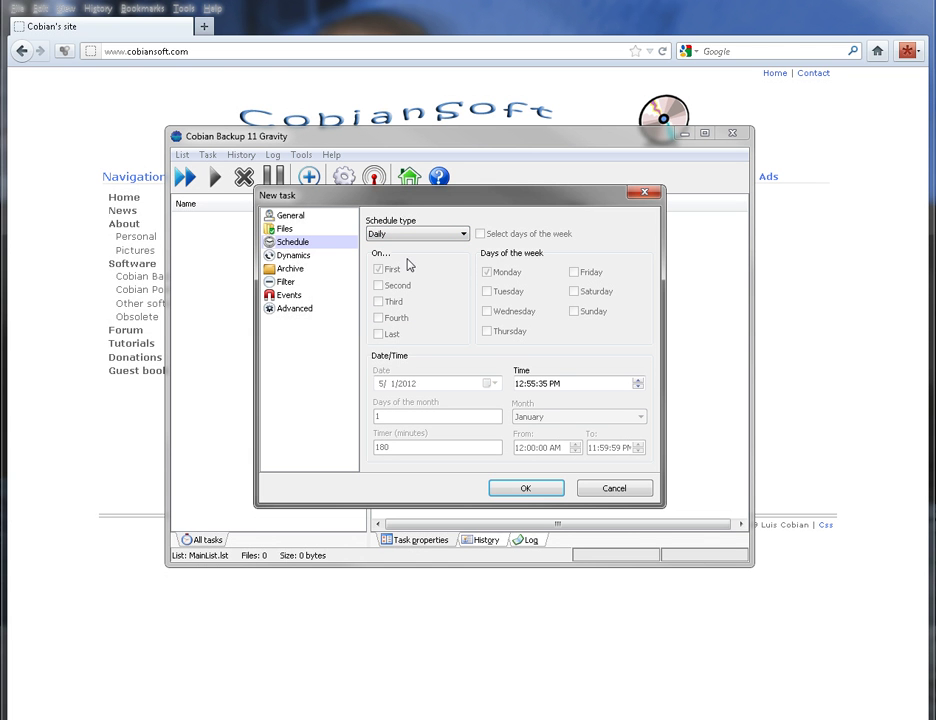
left_click(416, 232)
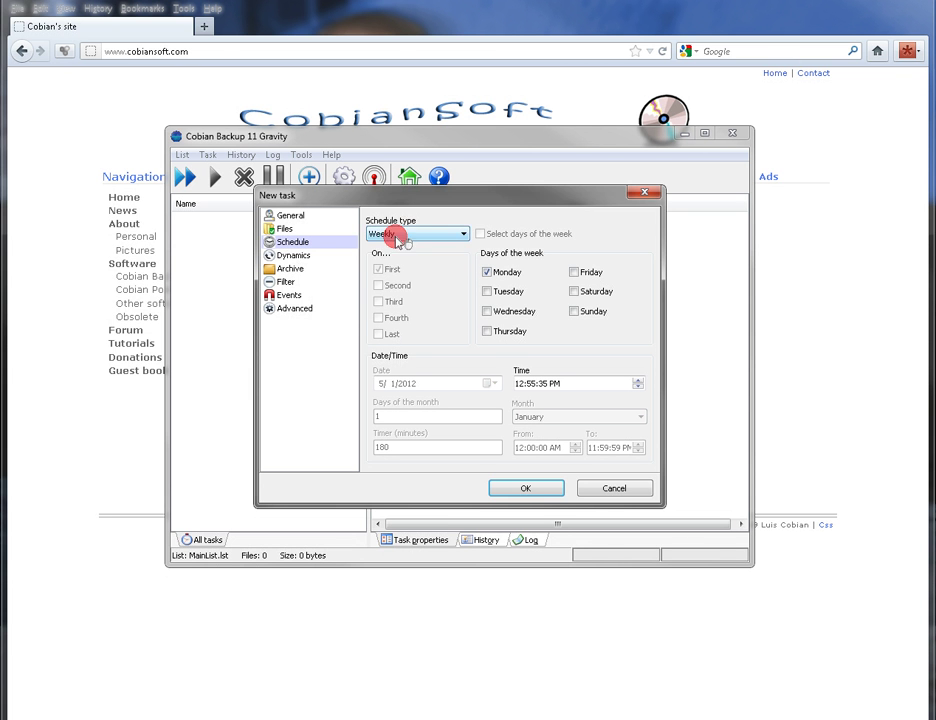
Cycle the schedule type through Yearly and Manually, ending on On startup
left_click(416, 232)
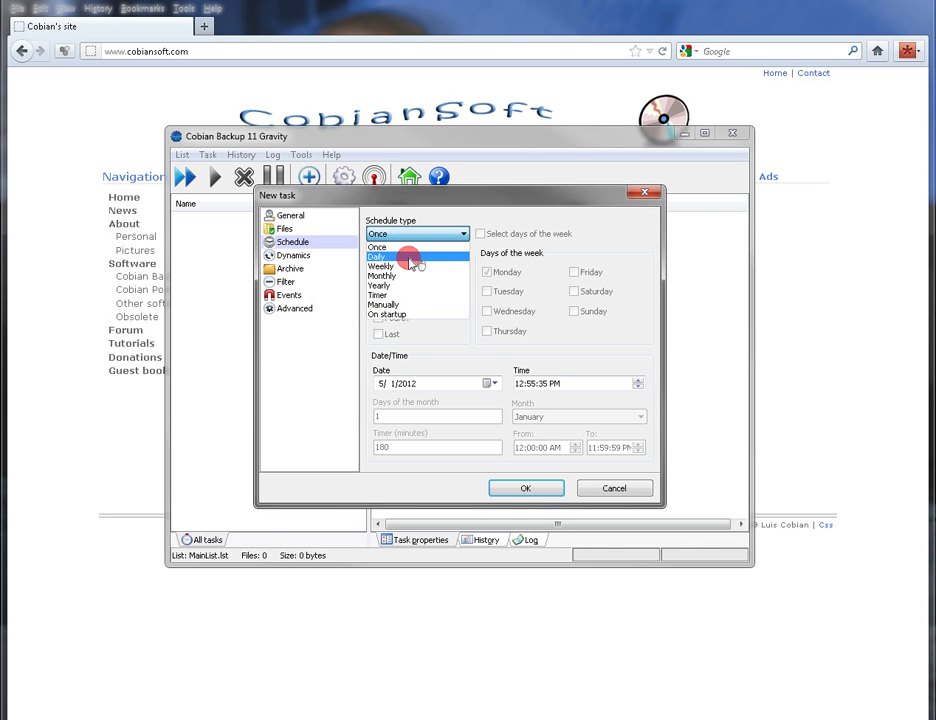
left_click(382, 264)
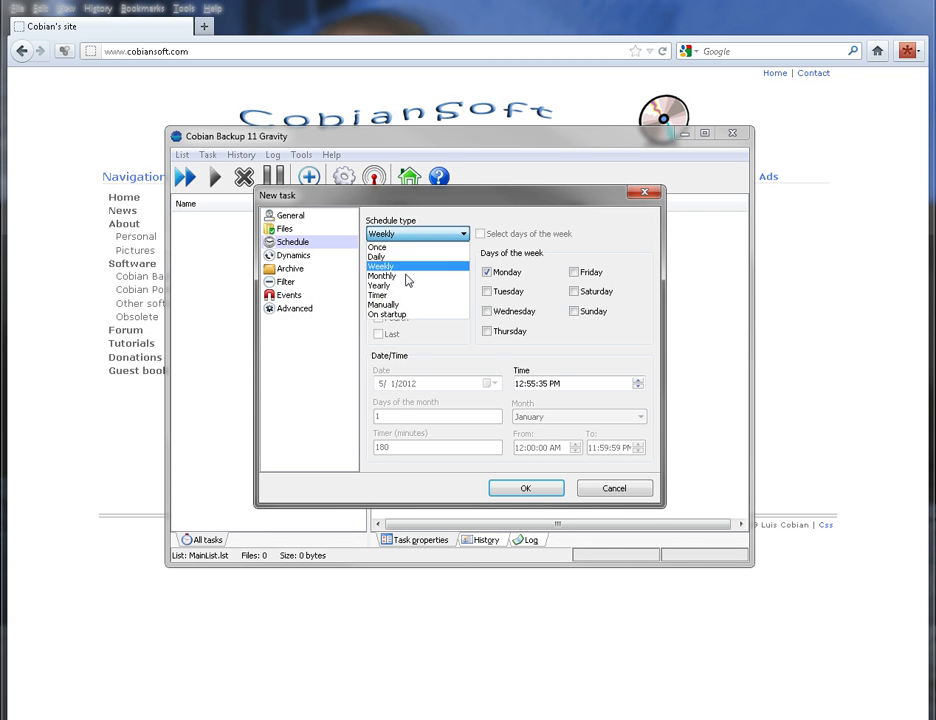
left_click(380, 284)
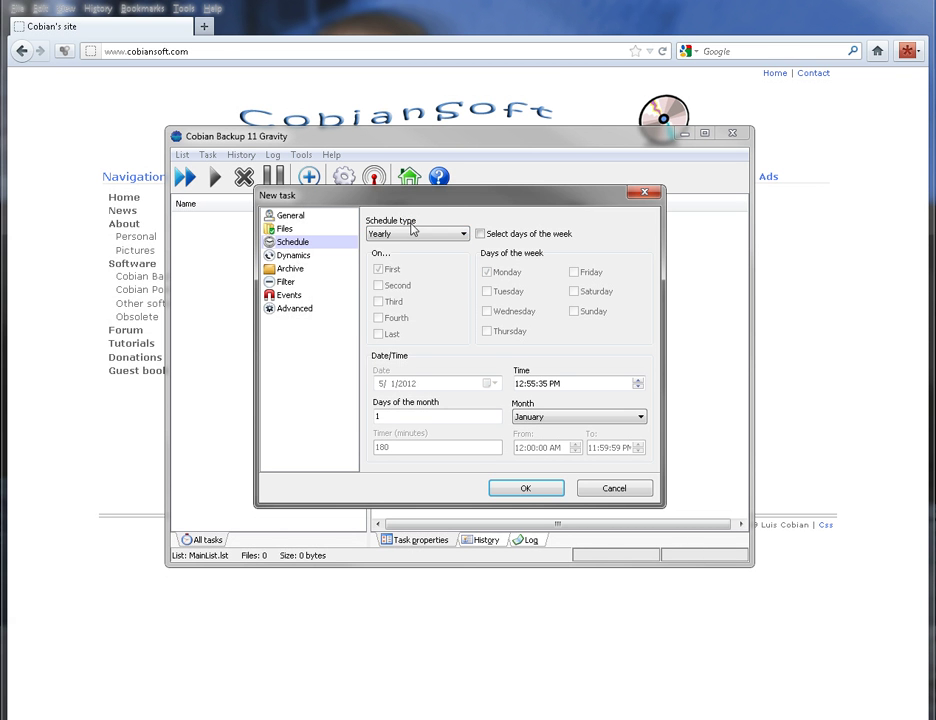
left_click(416, 232)
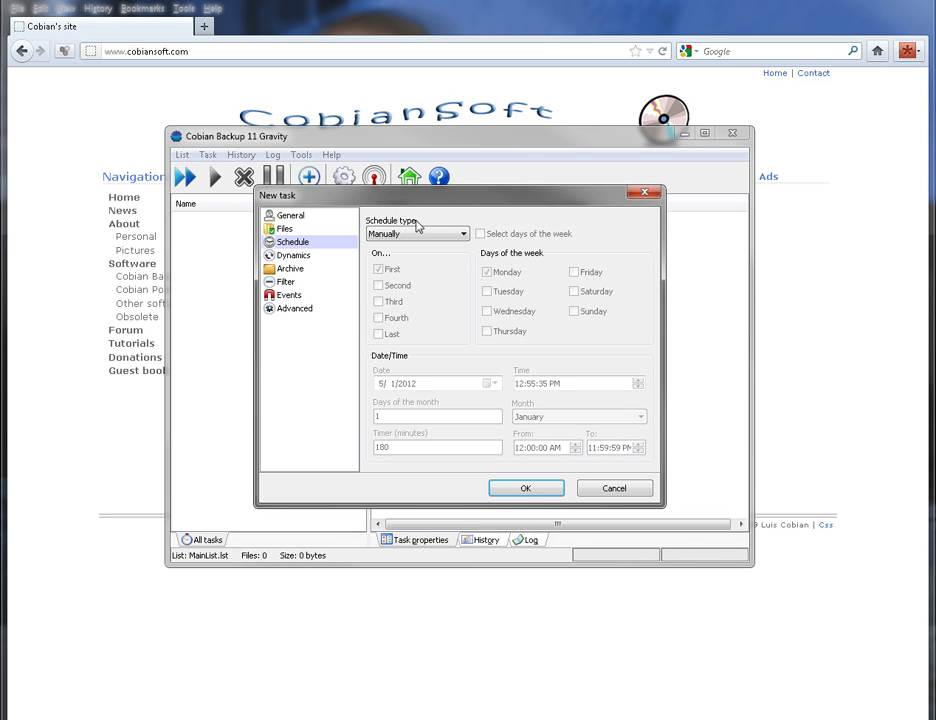
left_click(416, 232)
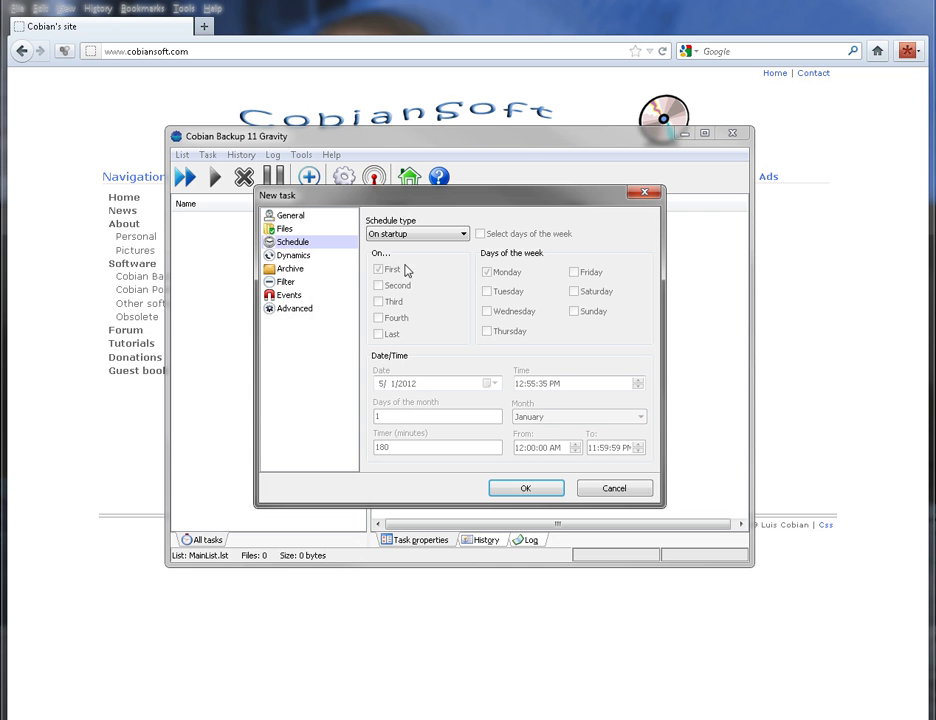
mouse_move(550, 364)
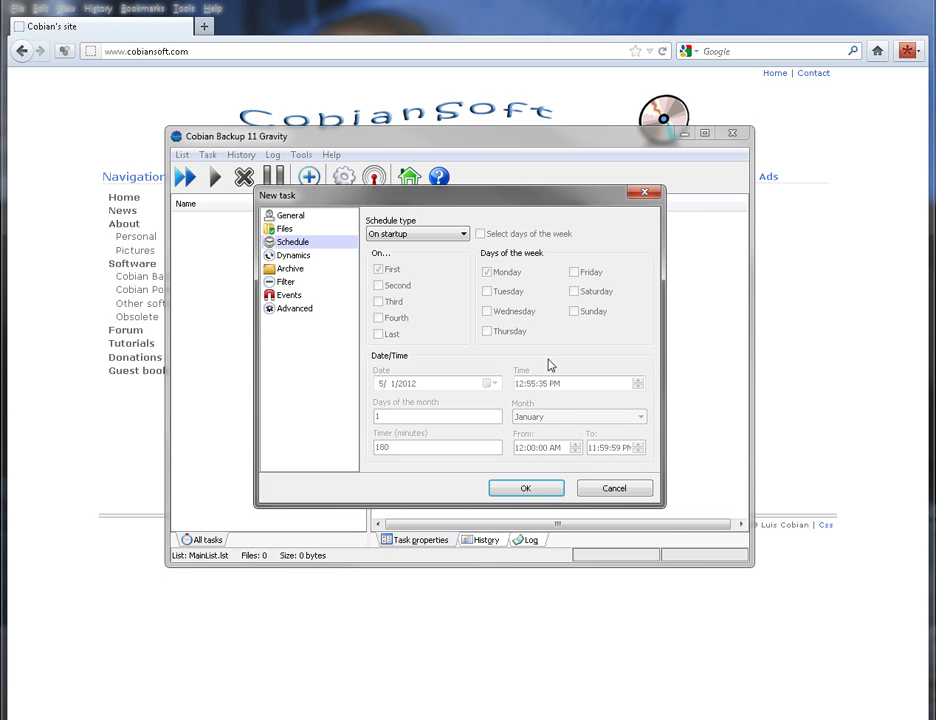
mouse_move(458, 396)
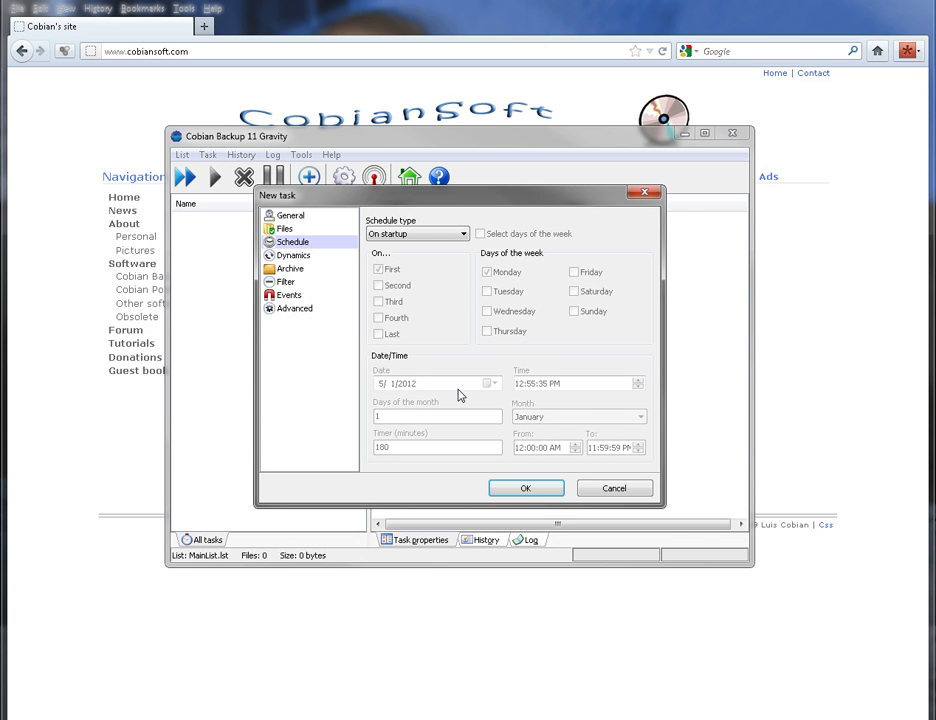
mouse_move(444, 428)
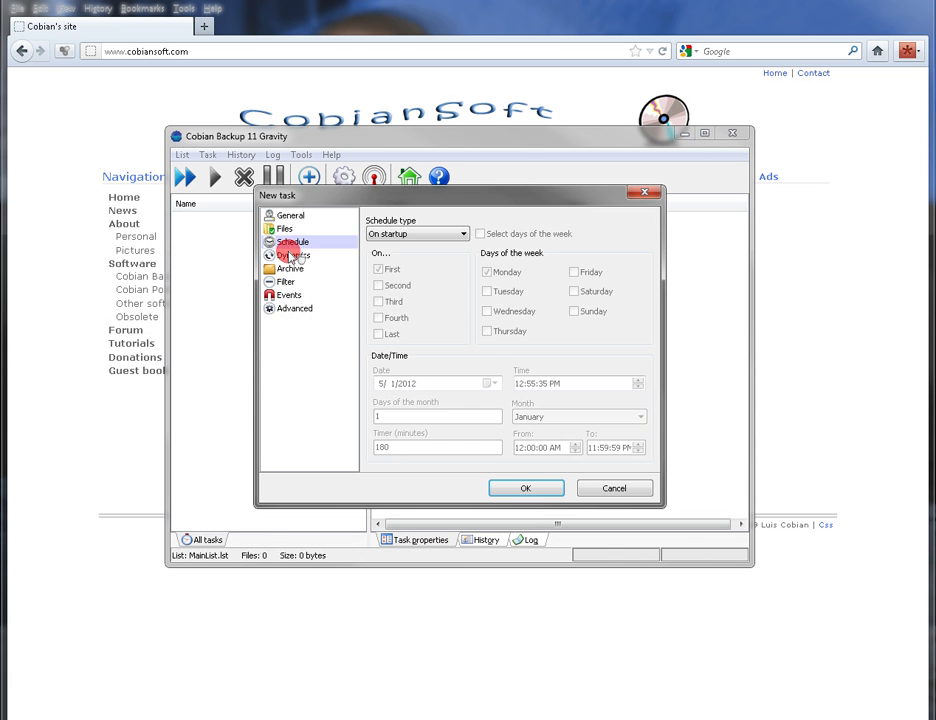
Review the Dynamics page, then show the Archive page with no compression and no encryption
left_click(292, 256)
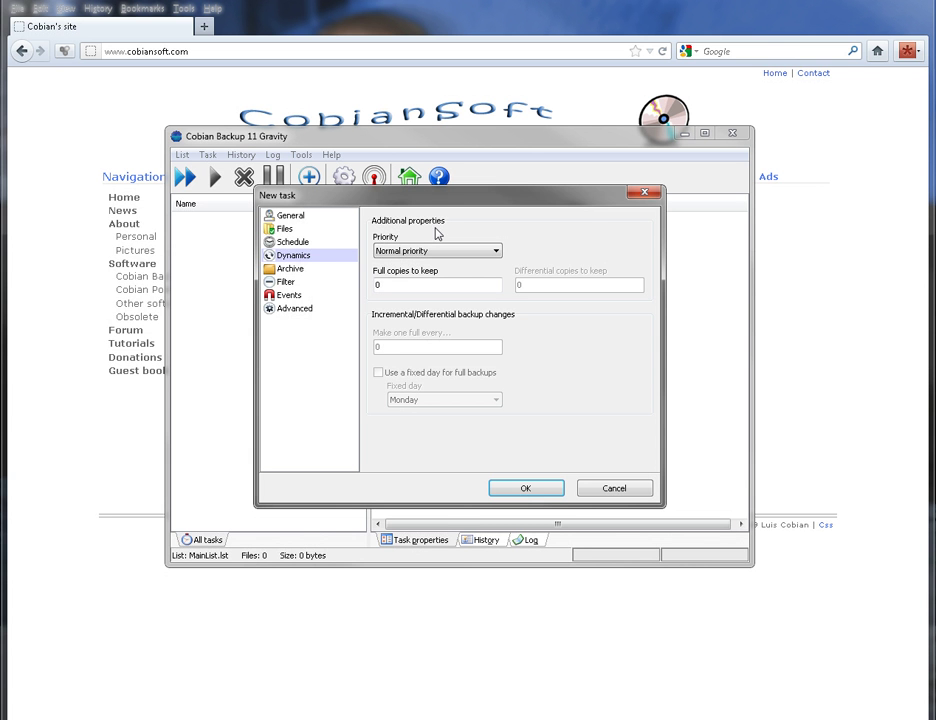
left_click(290, 268)
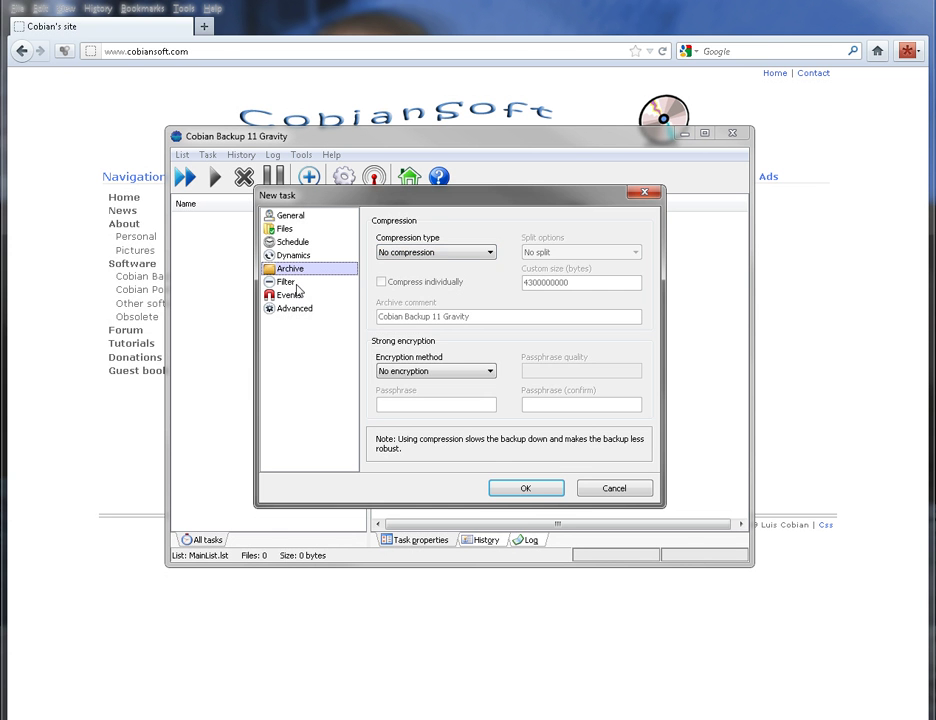
Show the Filter page with its empty include and exclude file lists
left_click(284, 280)
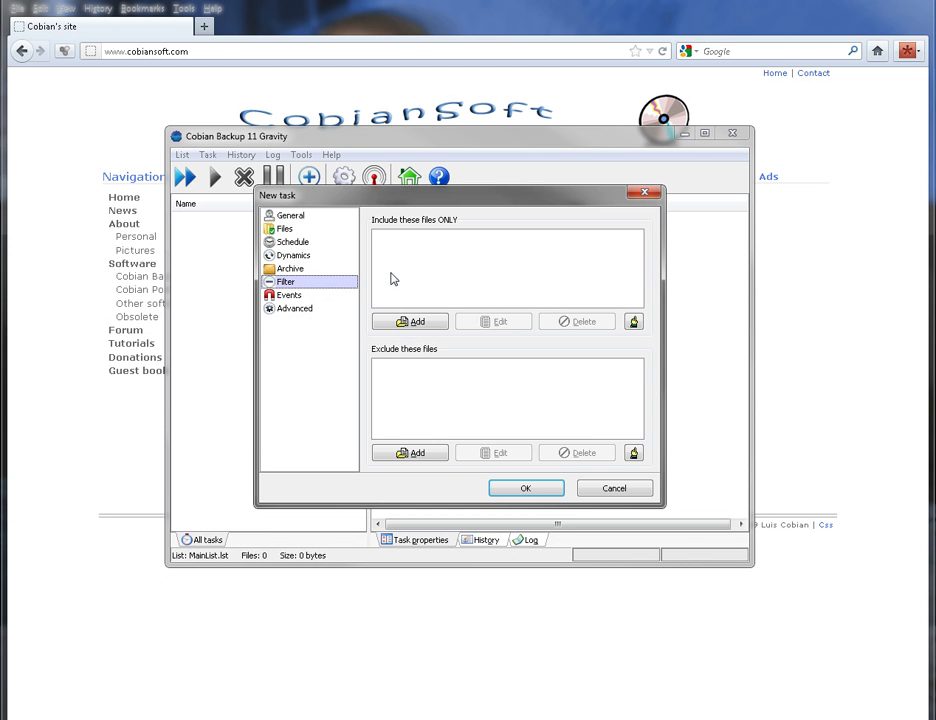
mouse_move(484, 292)
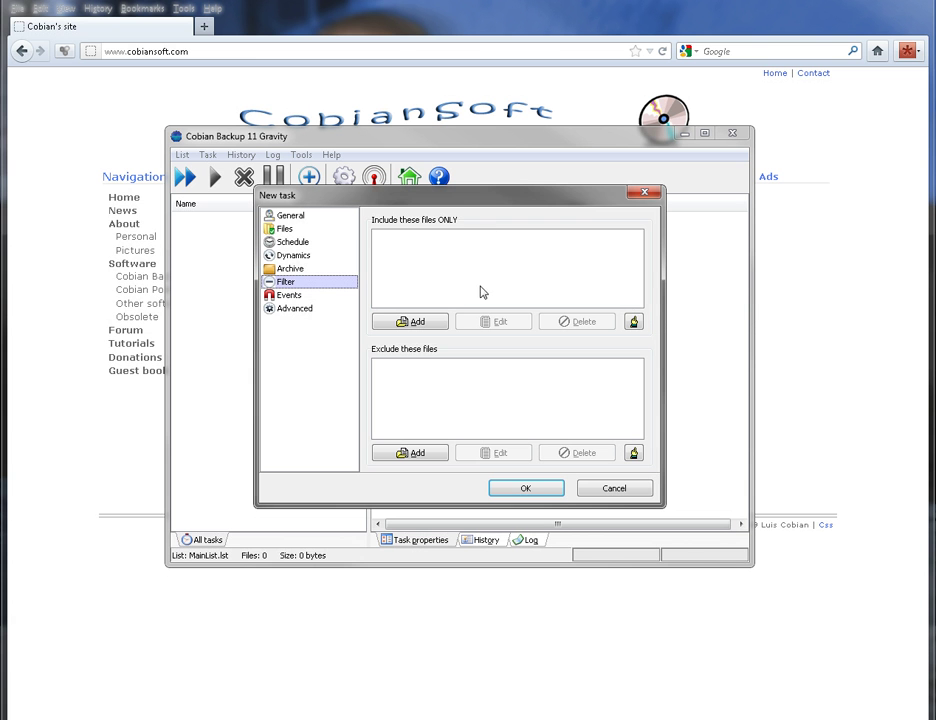
mouse_move(506, 296)
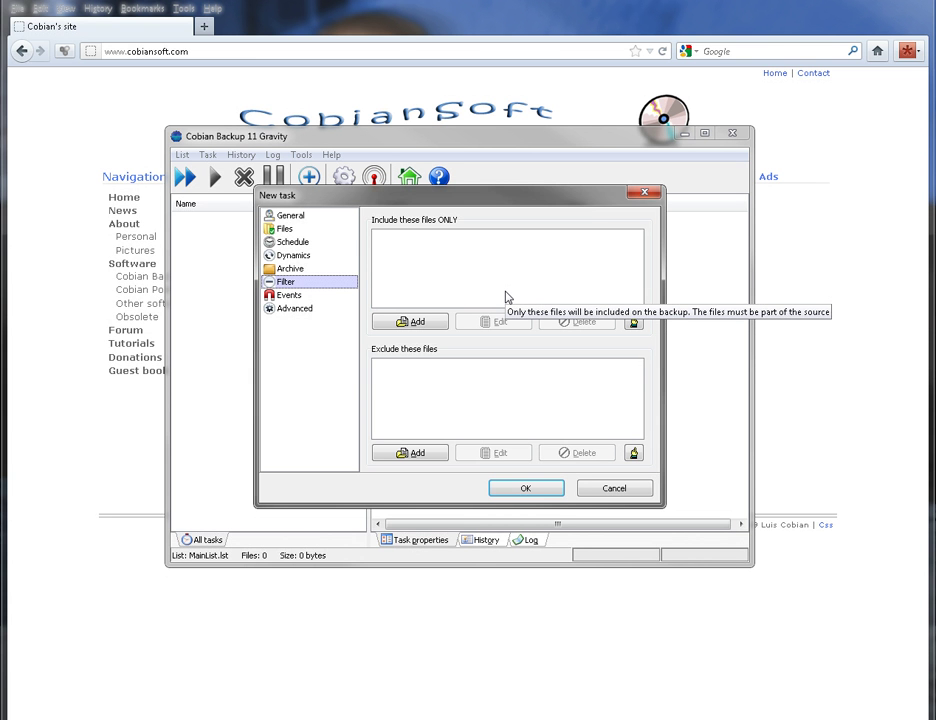
mouse_move(504, 384)
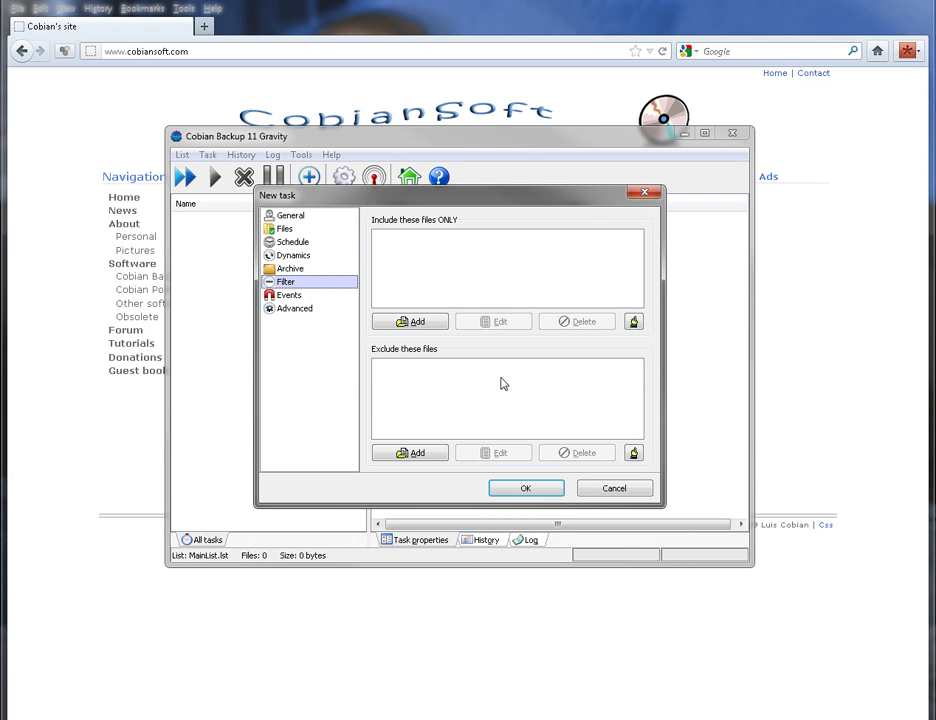
mouse_move(296, 332)
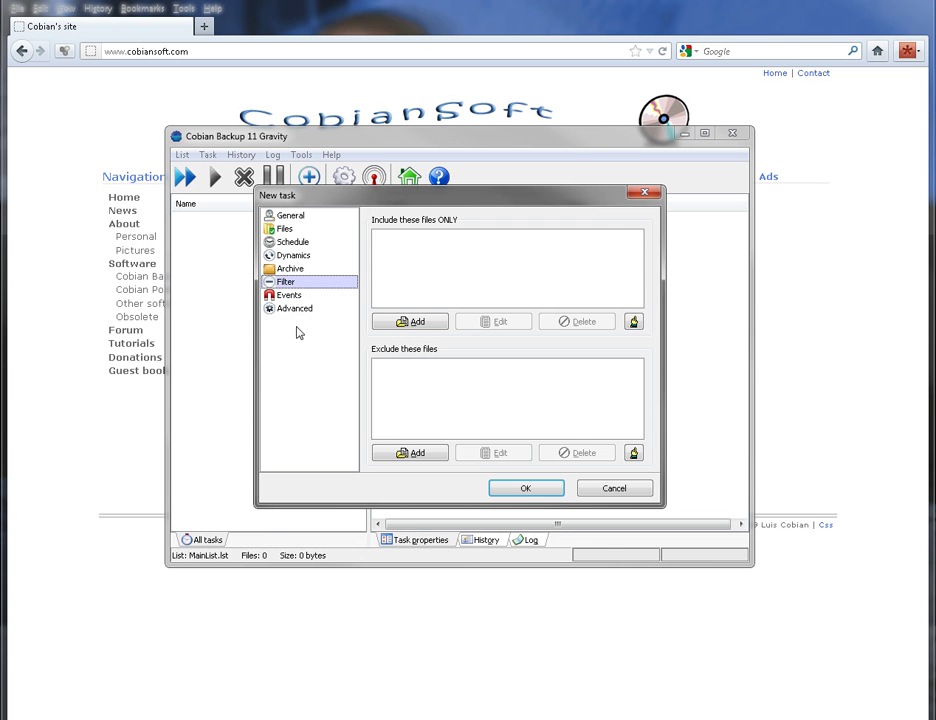
mouse_move(330, 318)
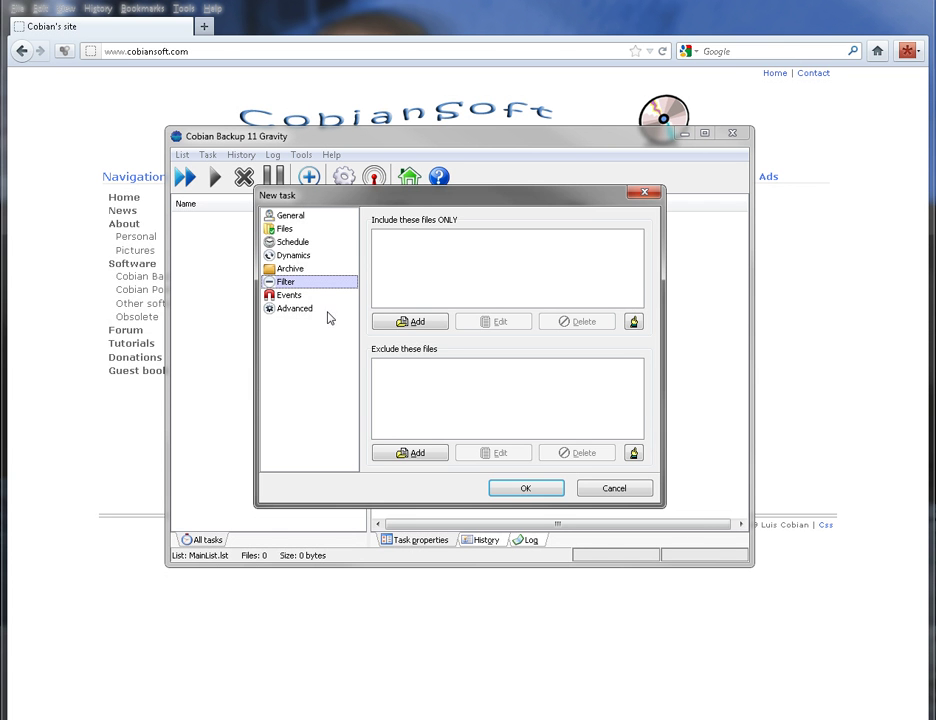
Pass the empty pre- and post-backup Events lists and show the Advanced page
left_click(288, 296)
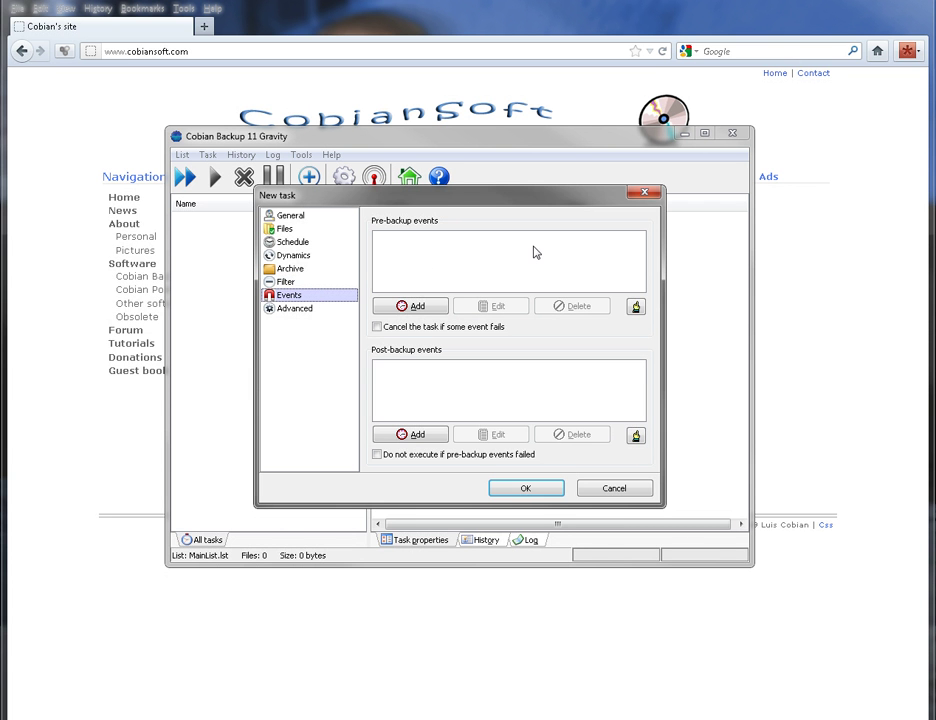
mouse_move(538, 404)
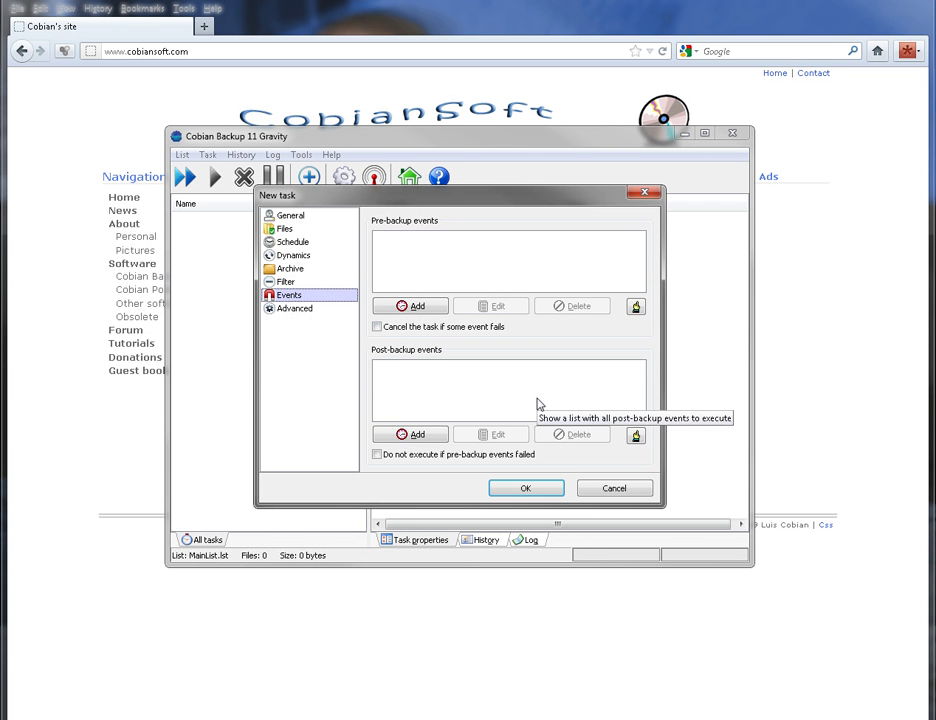
mouse_move(490, 378)
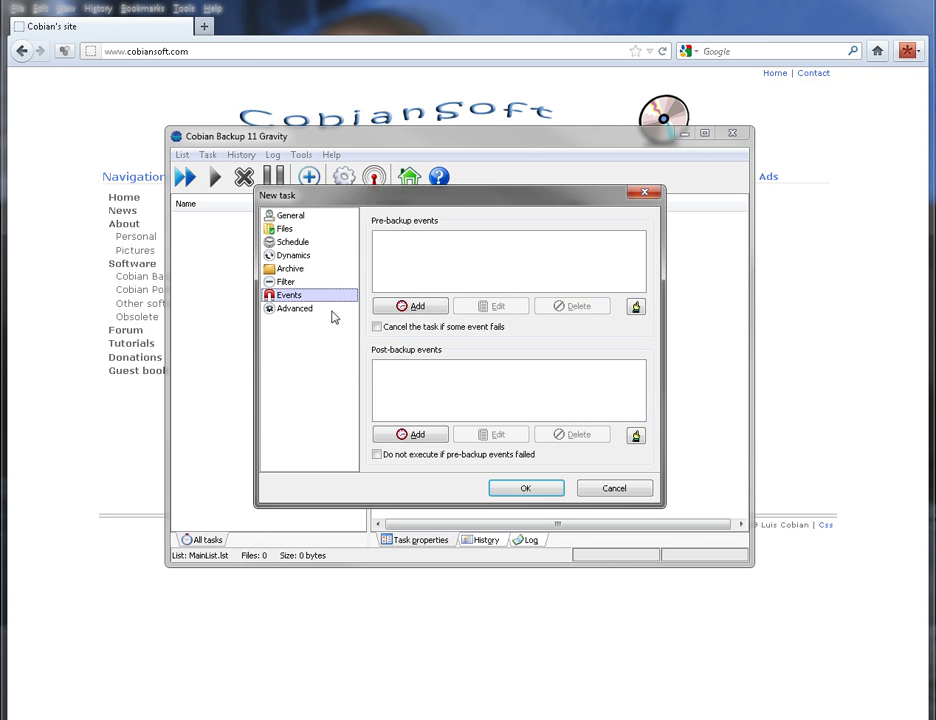
left_click(292, 308)
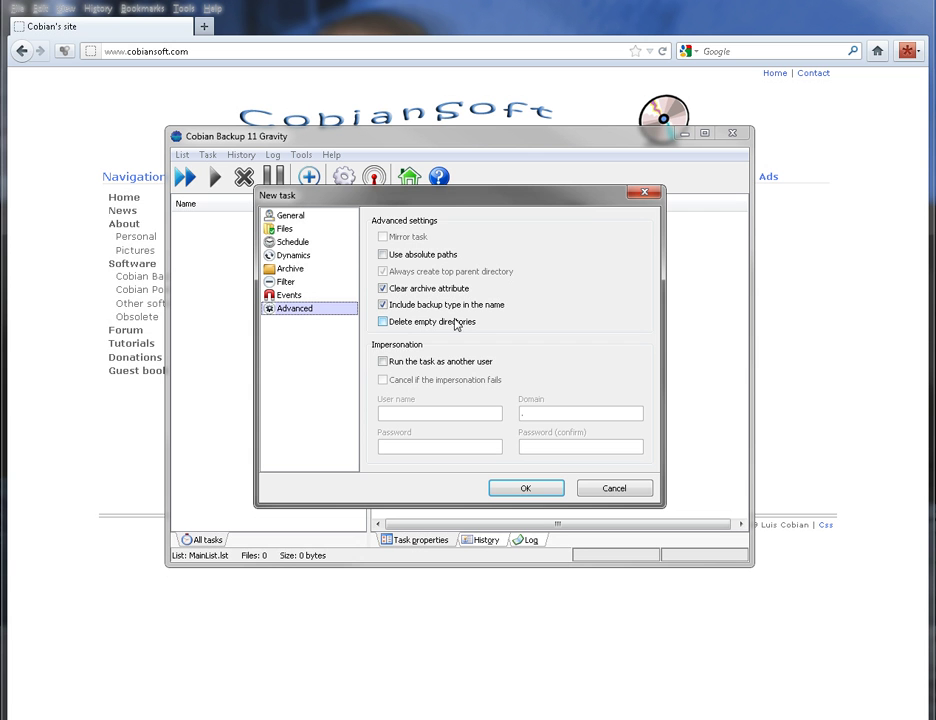
Return to the General page and cancel the New task dialog without saving
left_click(382, 320)
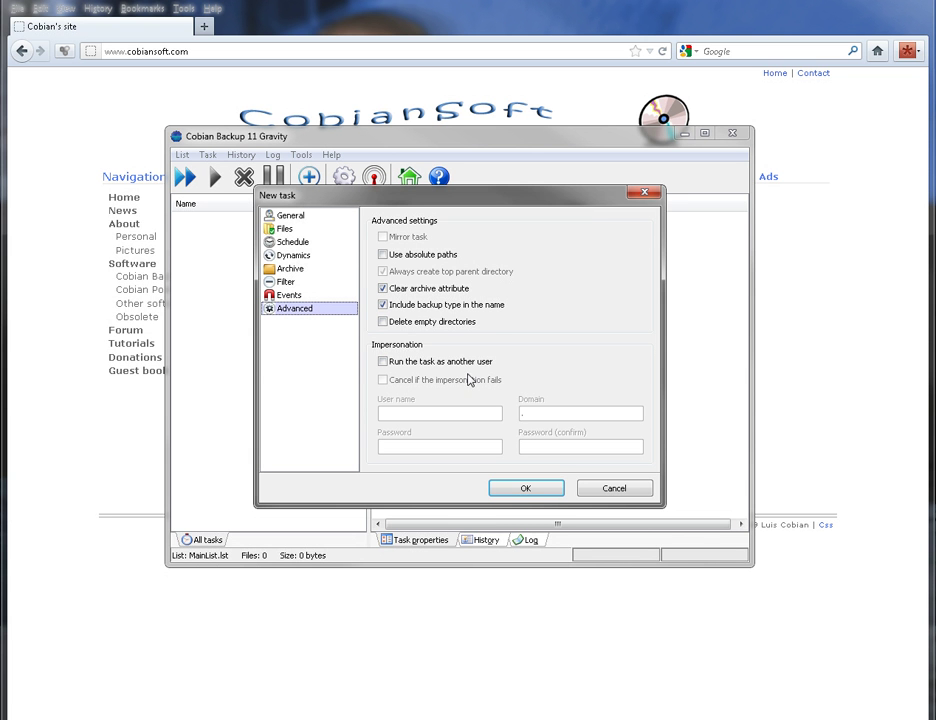
mouse_move(464, 376)
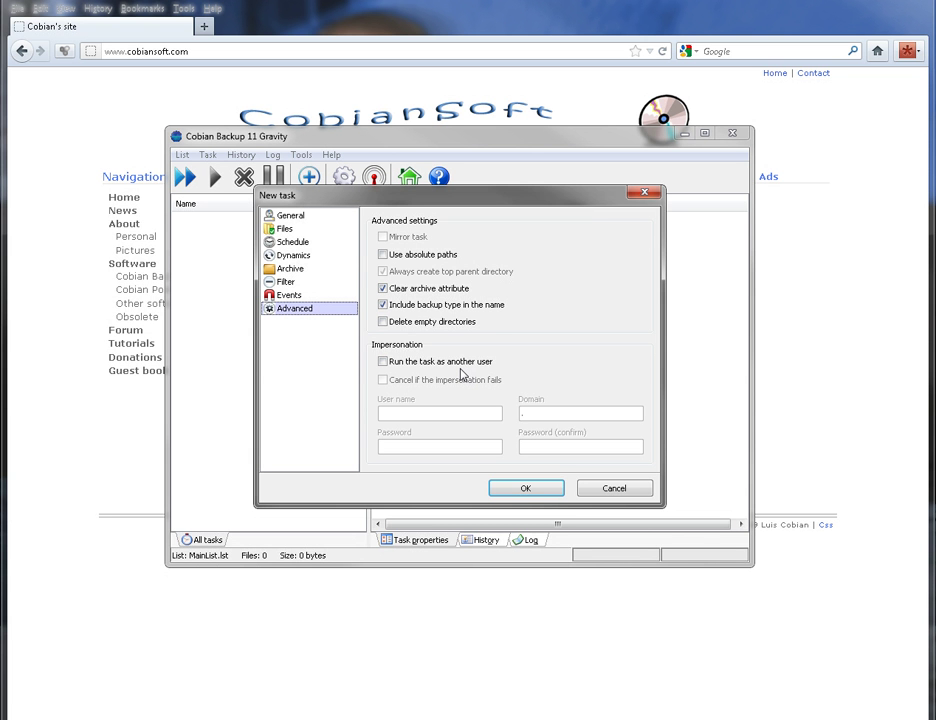
left_click(382, 320)
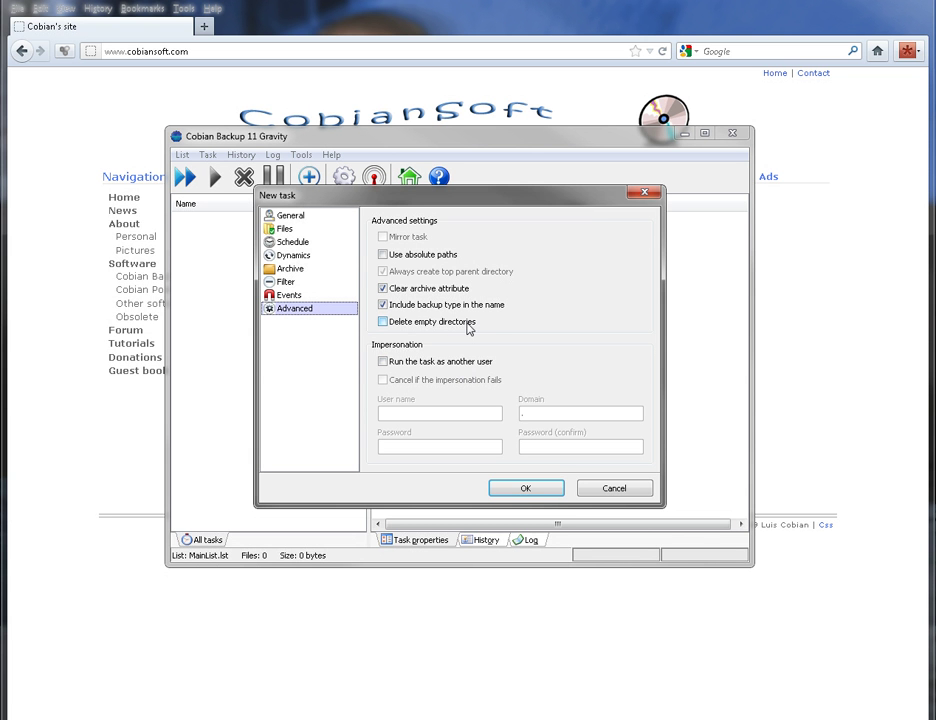
left_click(292, 216)
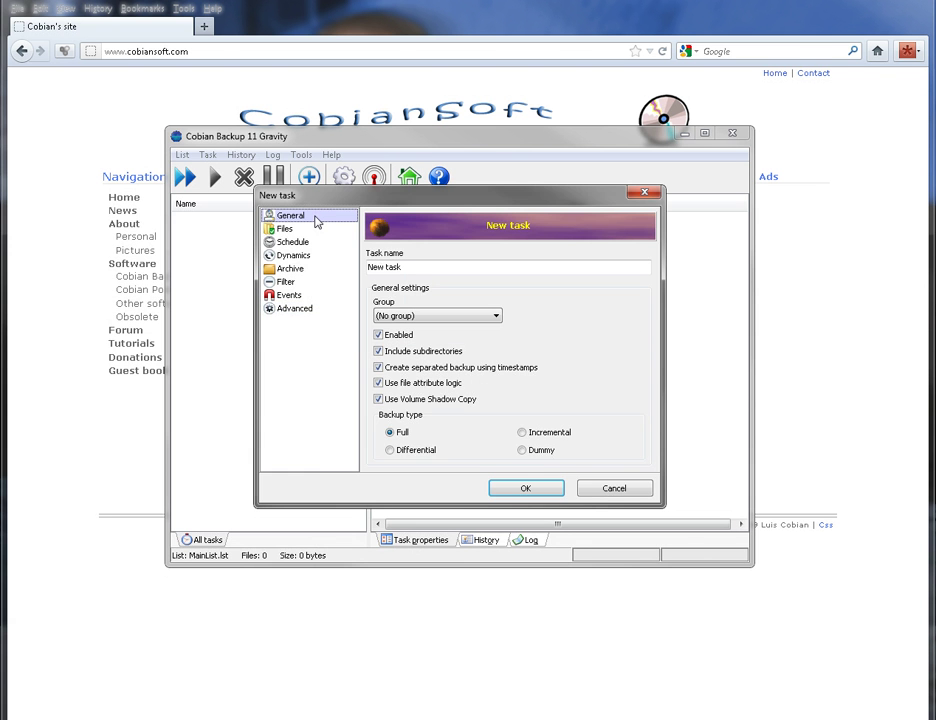
left_click(614, 488)
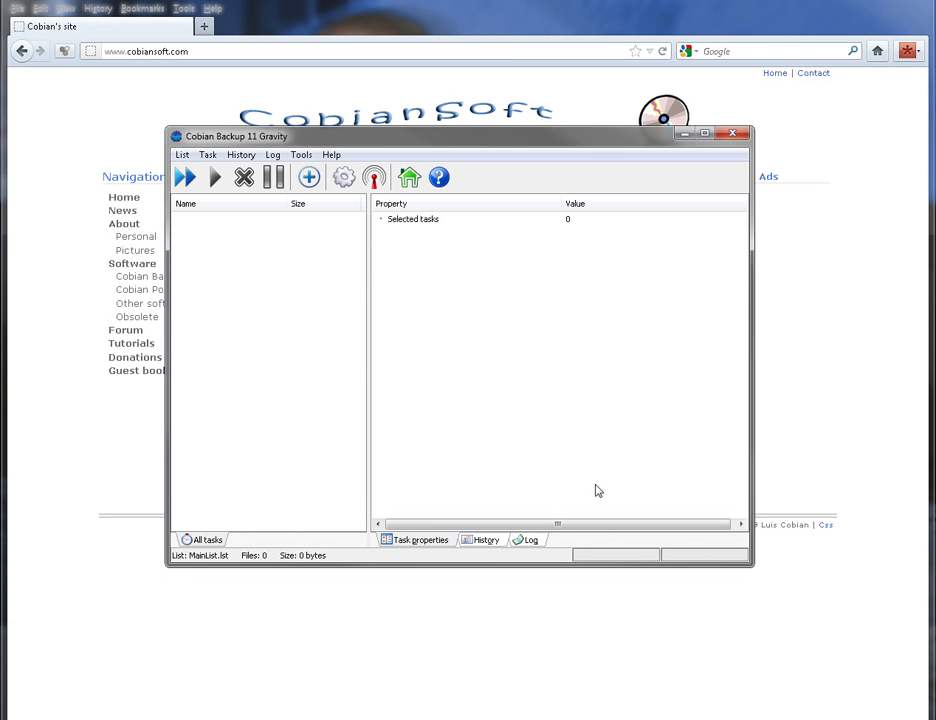